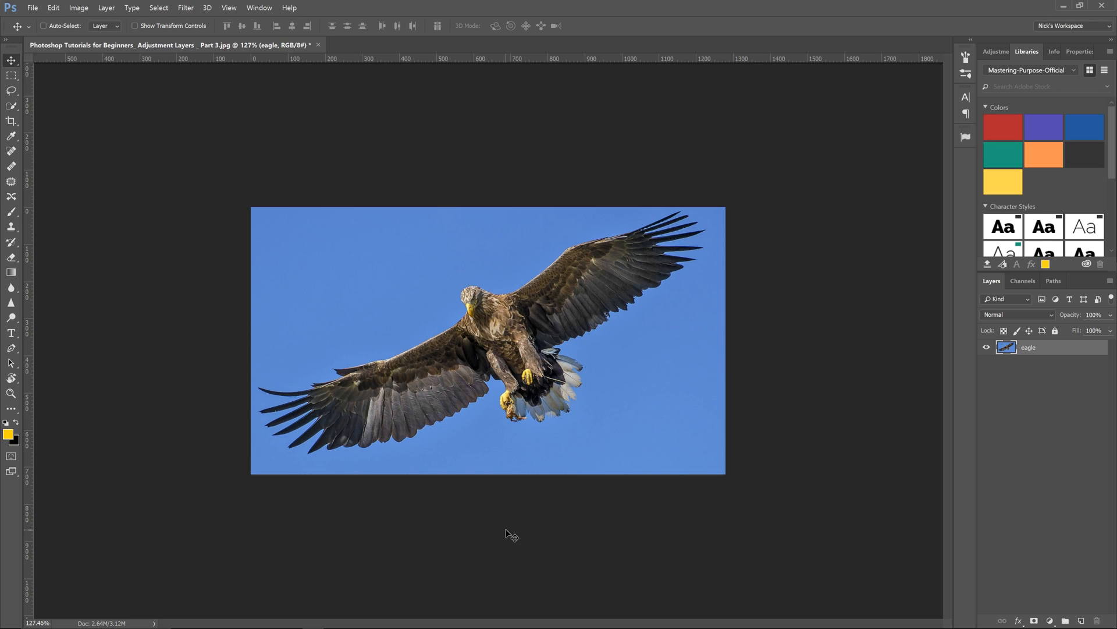
mouse_move(599, 526)
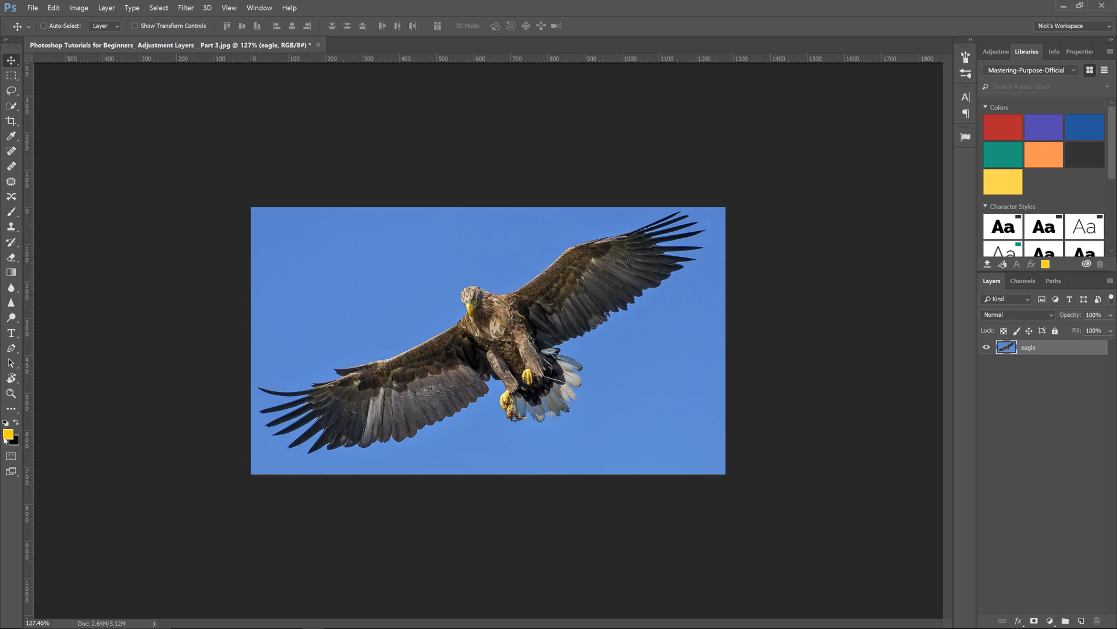
- Set the foreground colour to gold yellow #ffca52 in the Color Picker
left_click(11, 136)
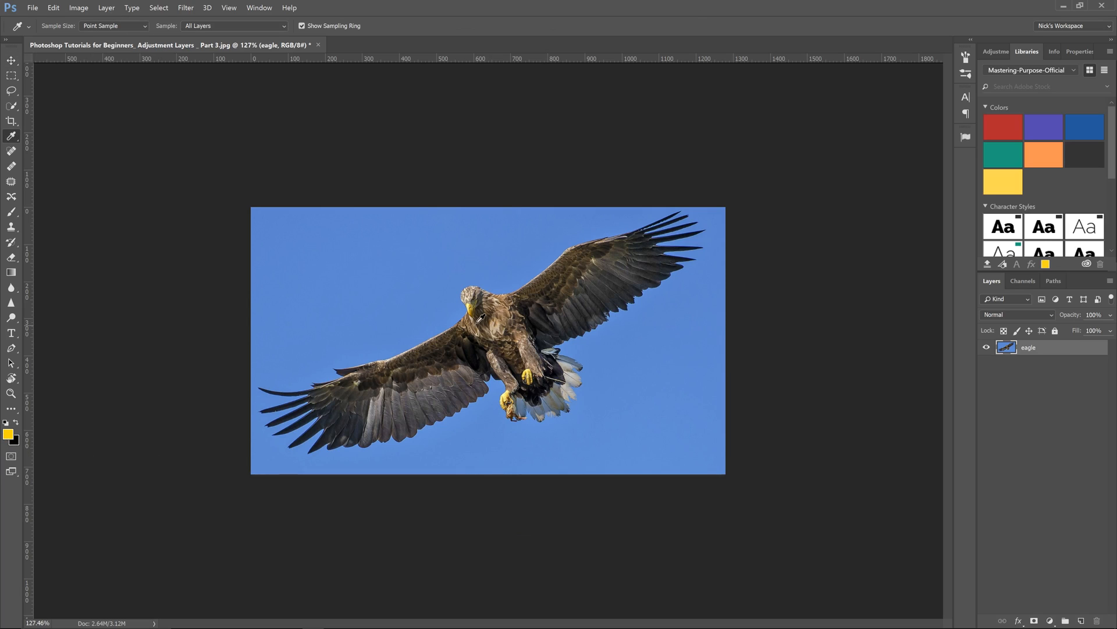
left_click(8, 430)
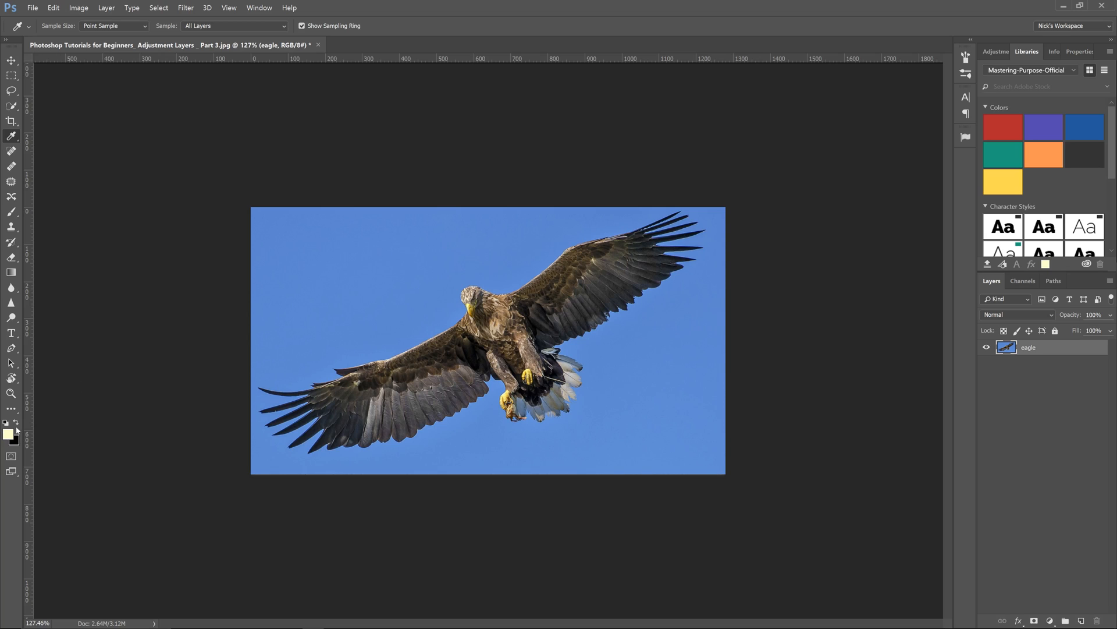
left_click(11, 431)
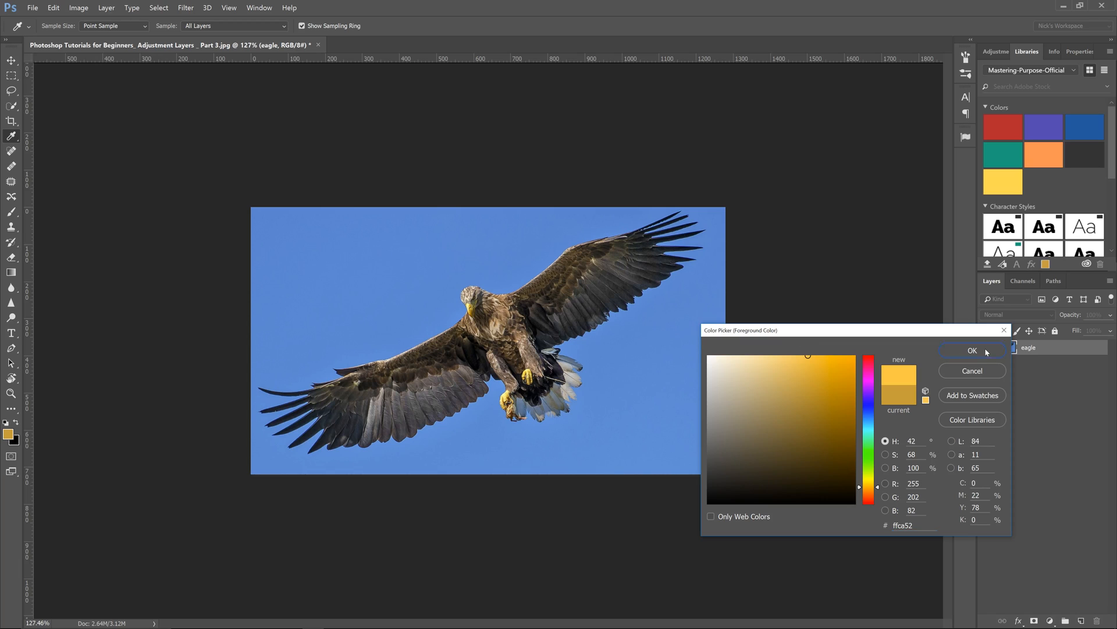
left_click(972, 350)
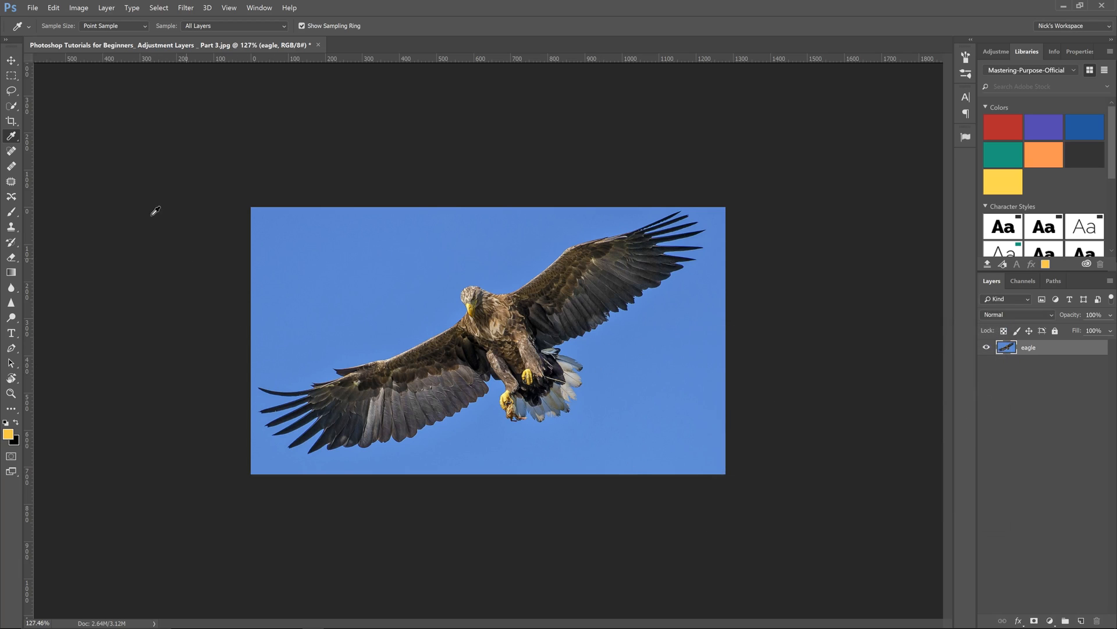
- Add a Solid Color fill layer named 'gold yellow' using #ffca52
left_click(105, 7)
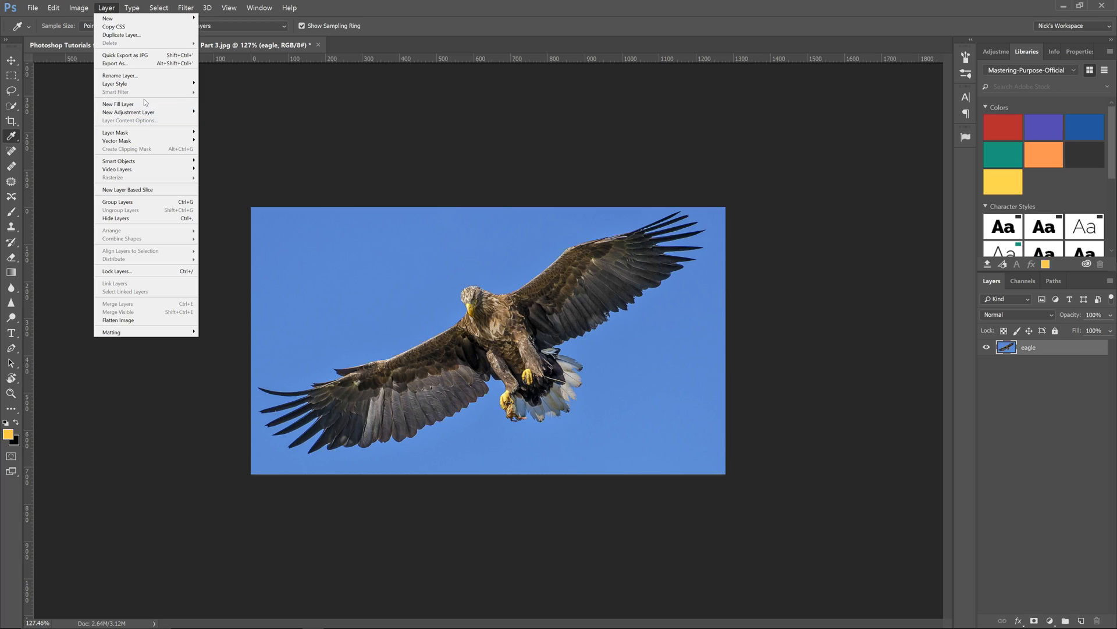
left_click(117, 103)
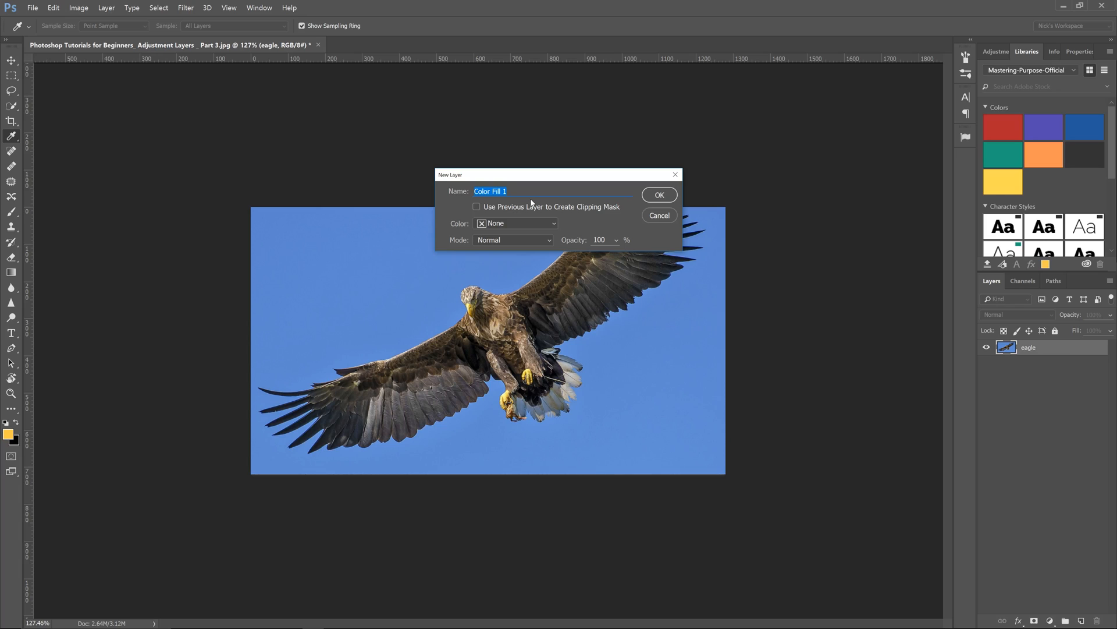
type("gol")
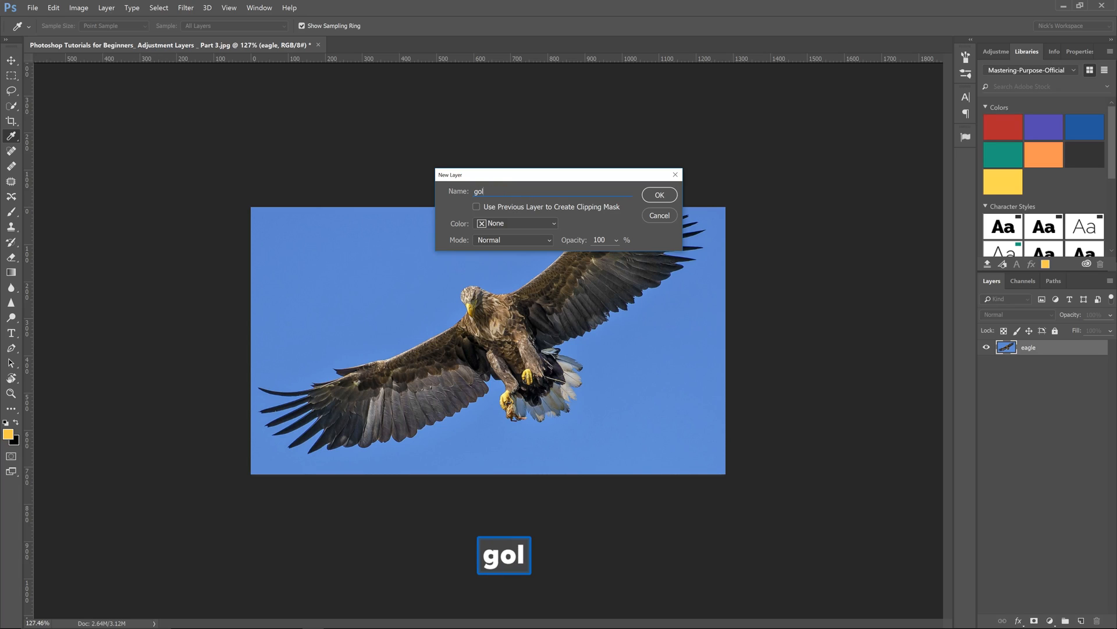
type("d yellow")
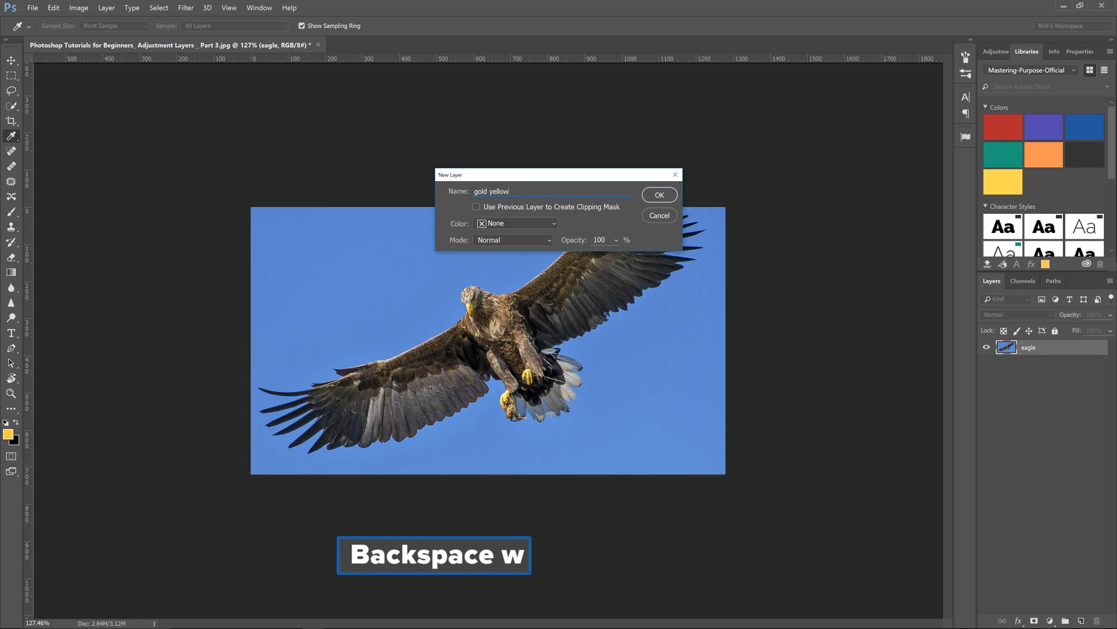
left_click(658, 195)
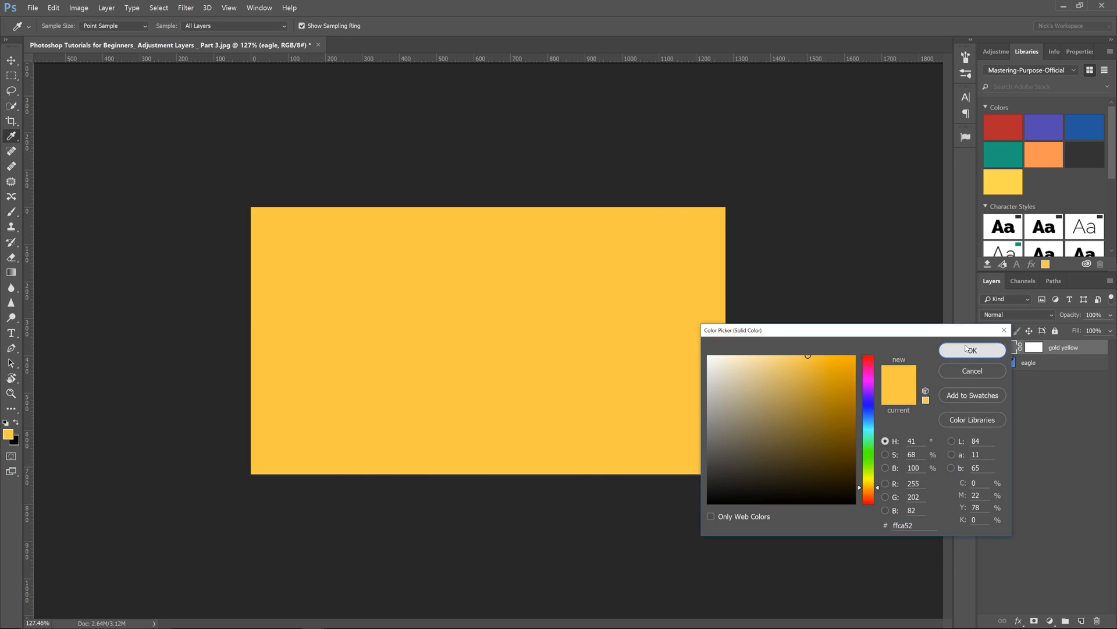
left_click(971, 350)
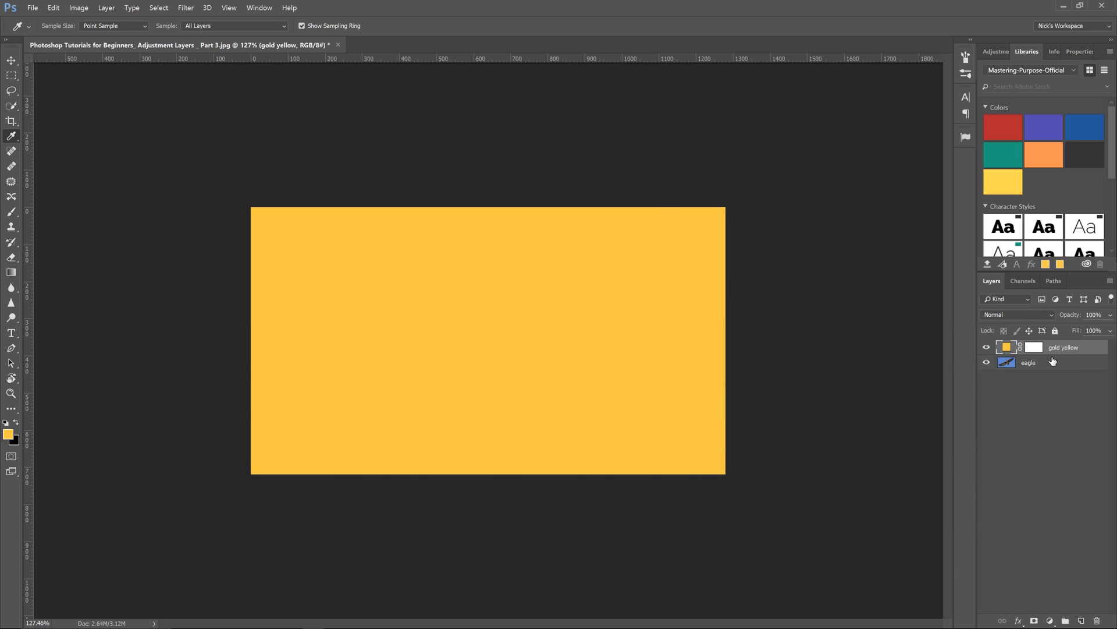
- Select the eagle layer and Quick Selection tool, then open and cancel Select and Mask
left_click(1028, 362)
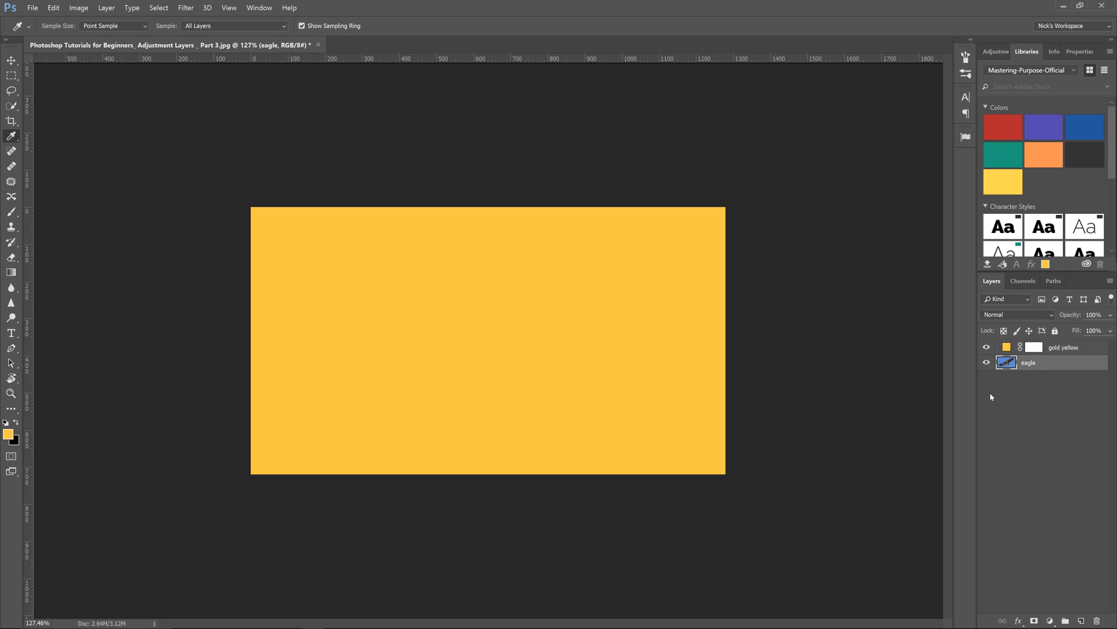
mouse_move(439, 347)
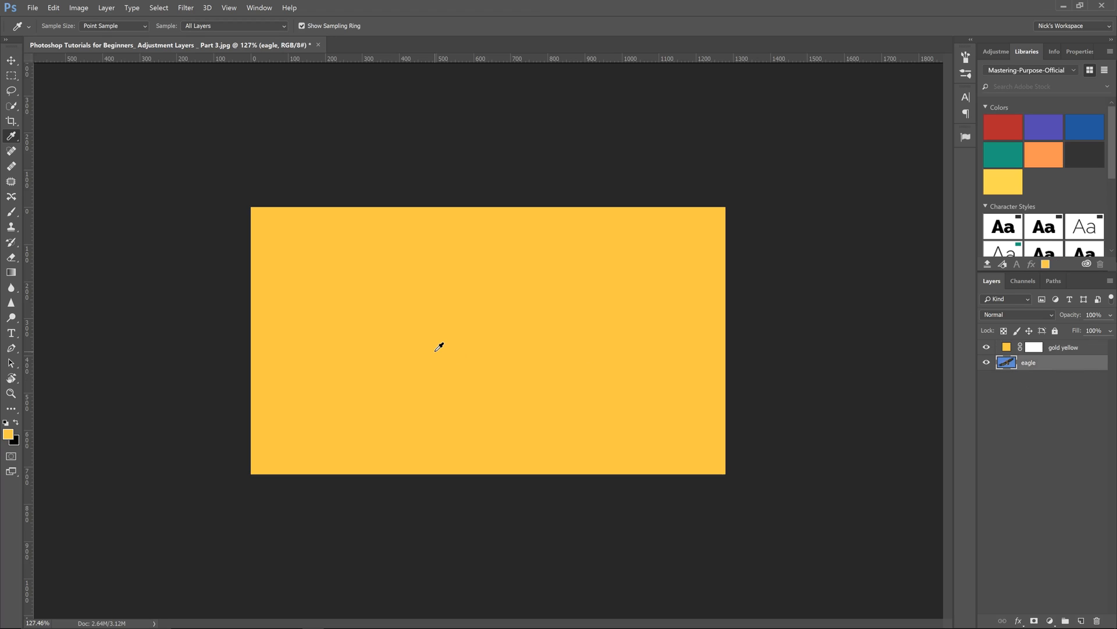
mouse_move(390, 318)
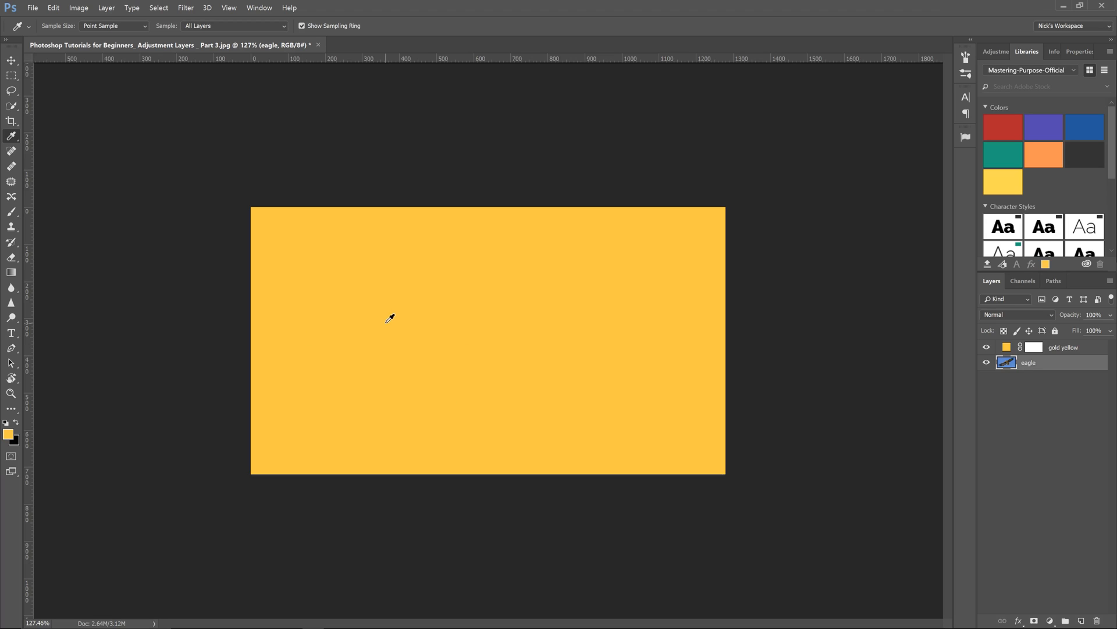
left_click(12, 106)
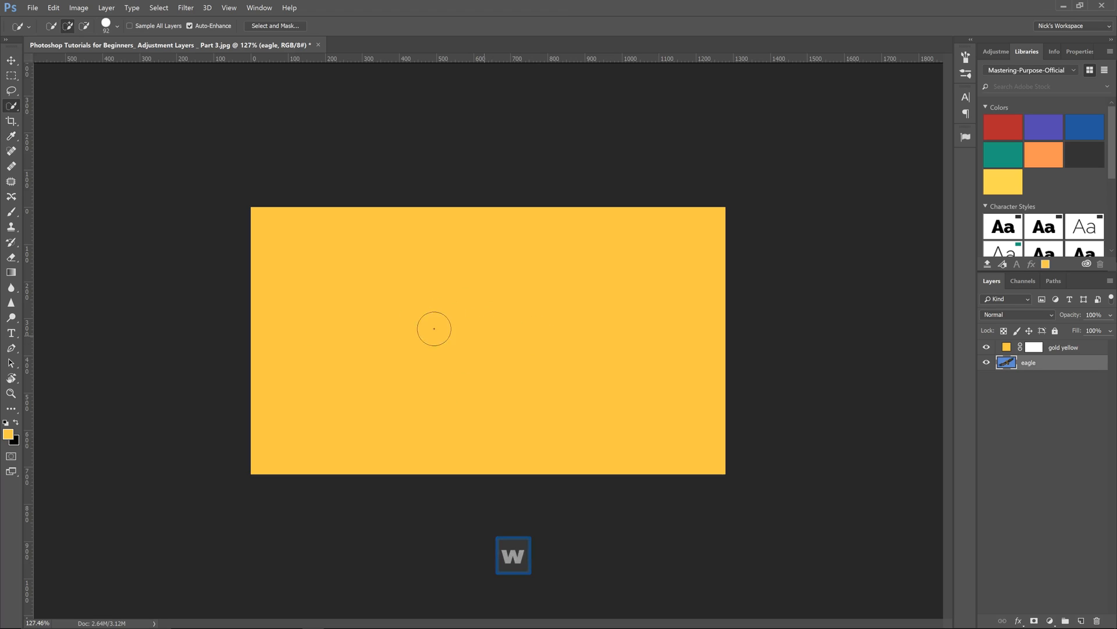
left_click(274, 26)
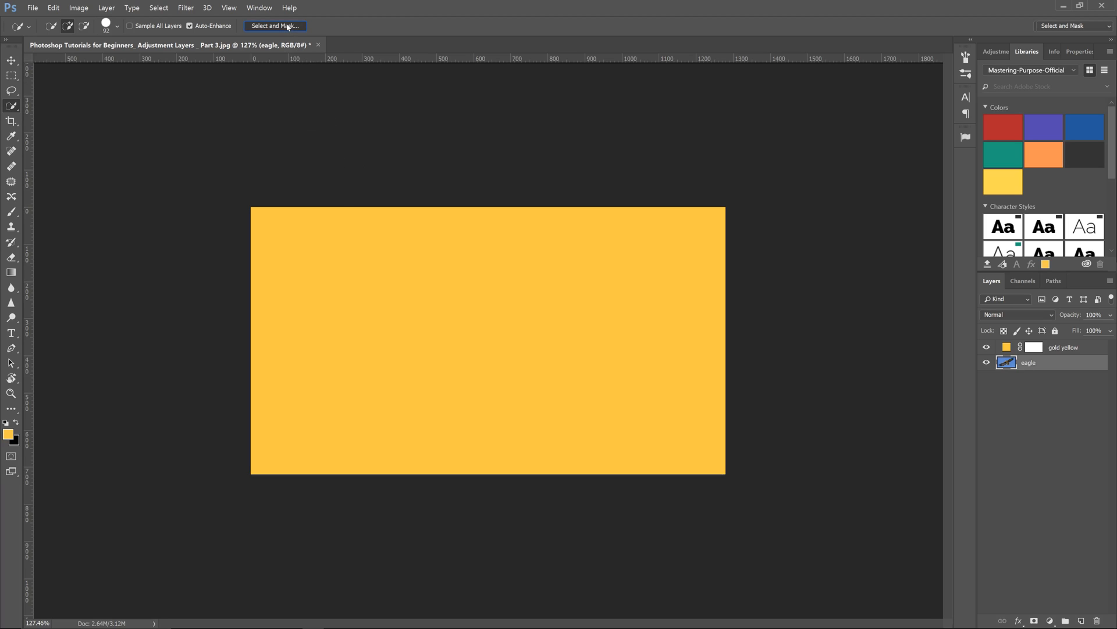
left_click(274, 25)
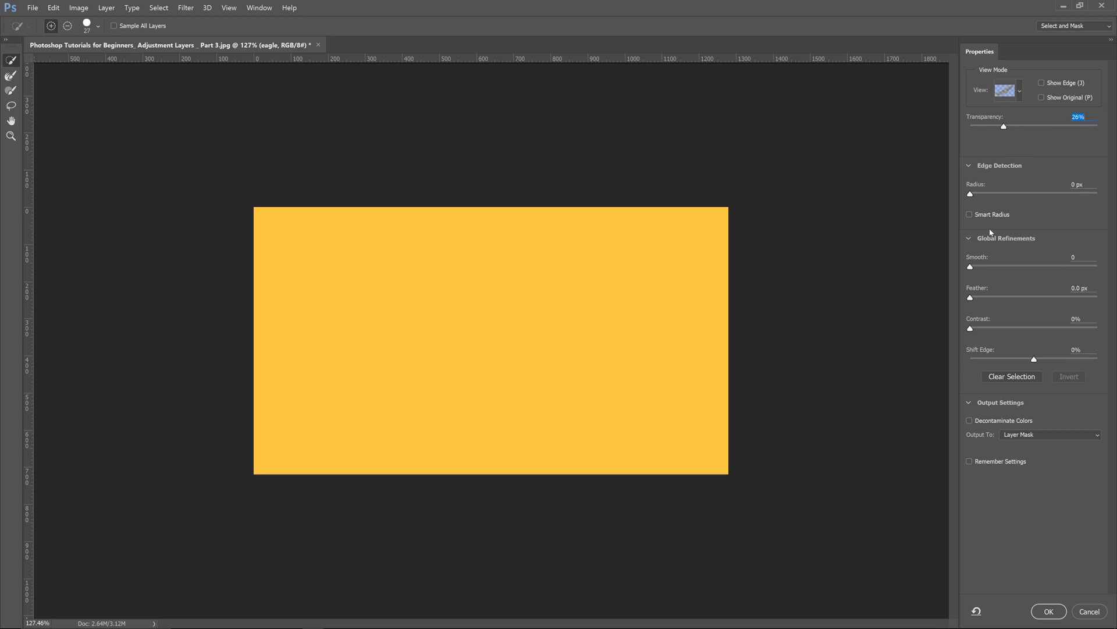
mouse_move(1089, 611)
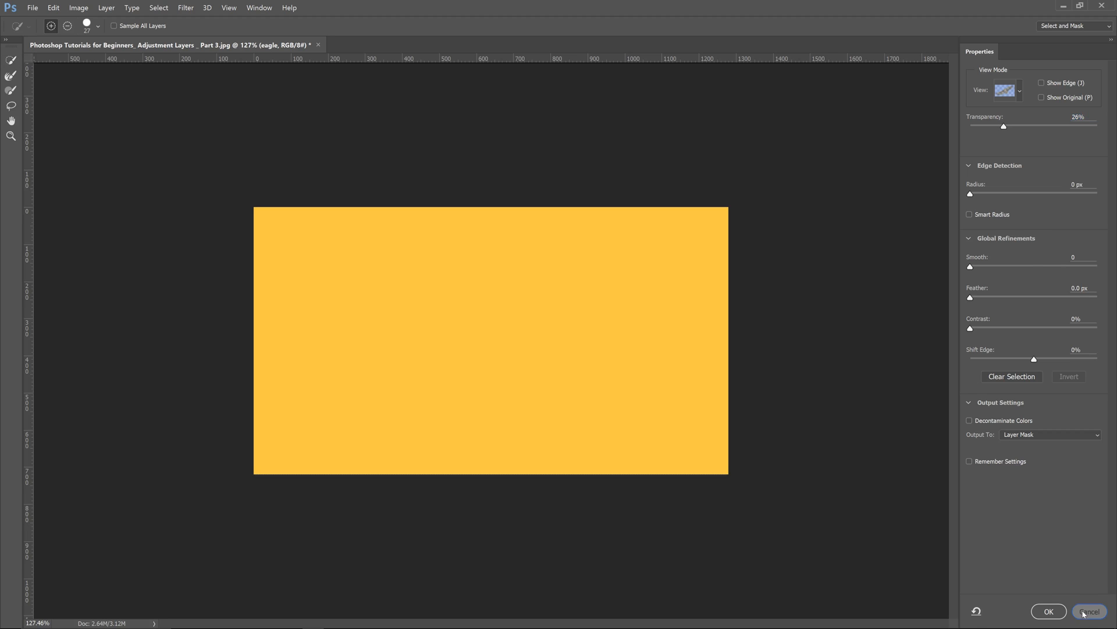
left_click(1048, 610)
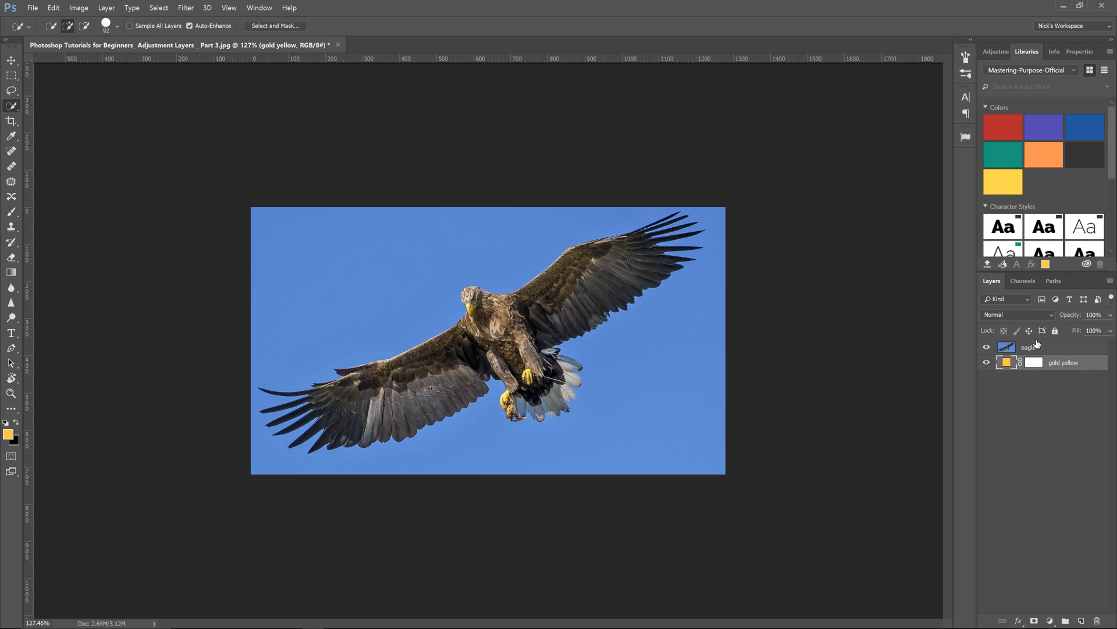
- Quick-select the eagle and enter Select and Mask with a 71% transparency overlay
left_click(275, 26)
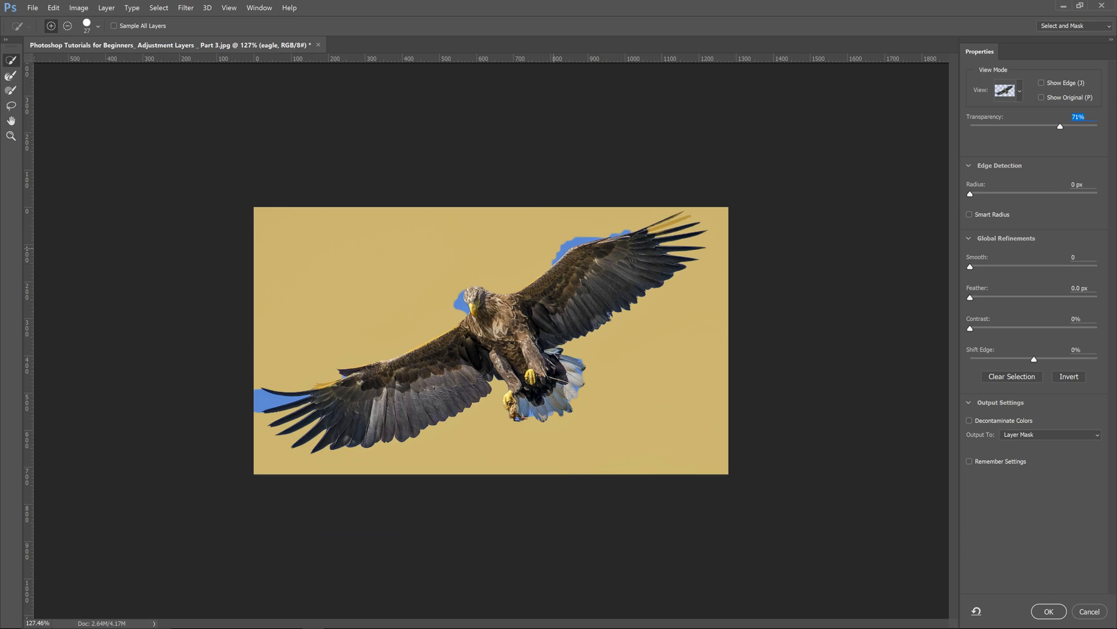
- Zoom in and brush the leftover blue sky off the eagle's left wing edge
key("z")
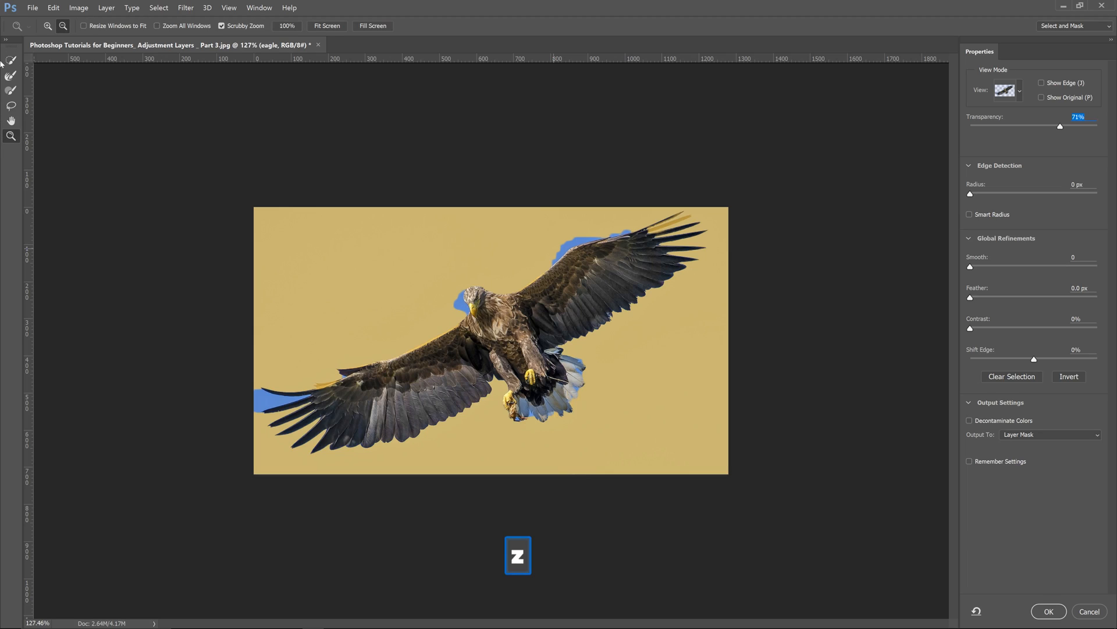
left_click(11, 75)
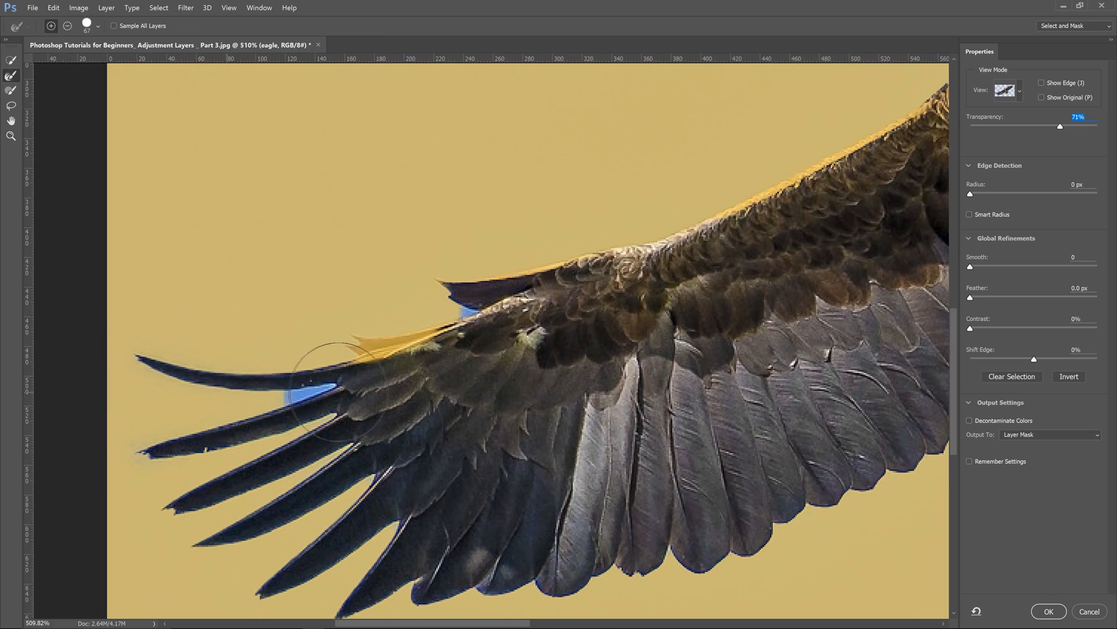
left_click_drag(328, 371, 531, 325)
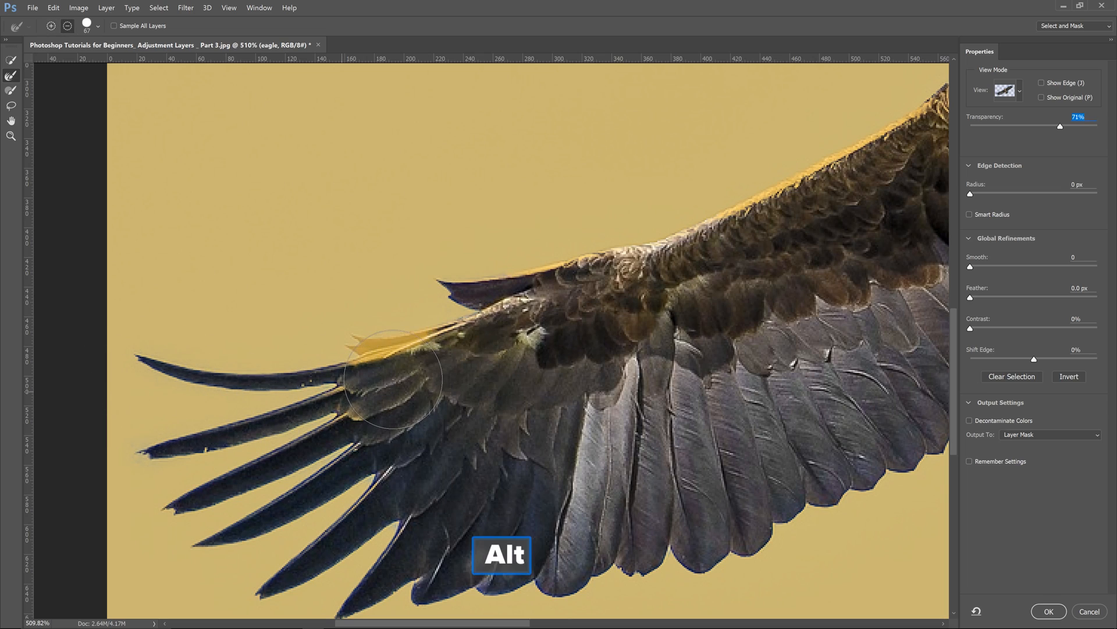
left_click(413, 393)
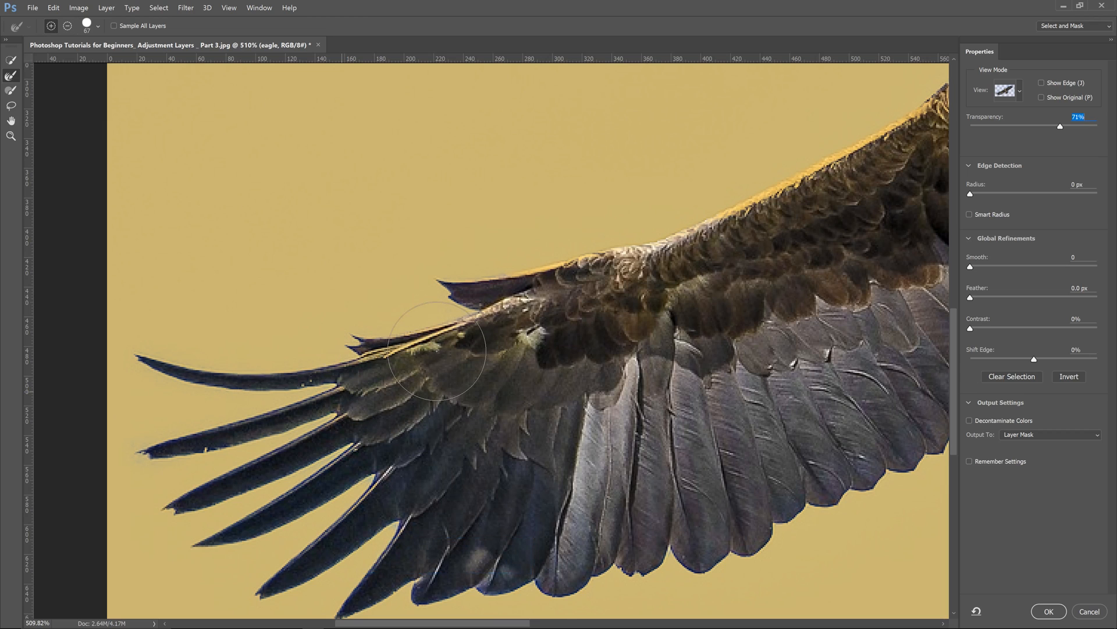
- Shrink the brush for the tail feathers, then zoom out to the whole eagle
key("space")
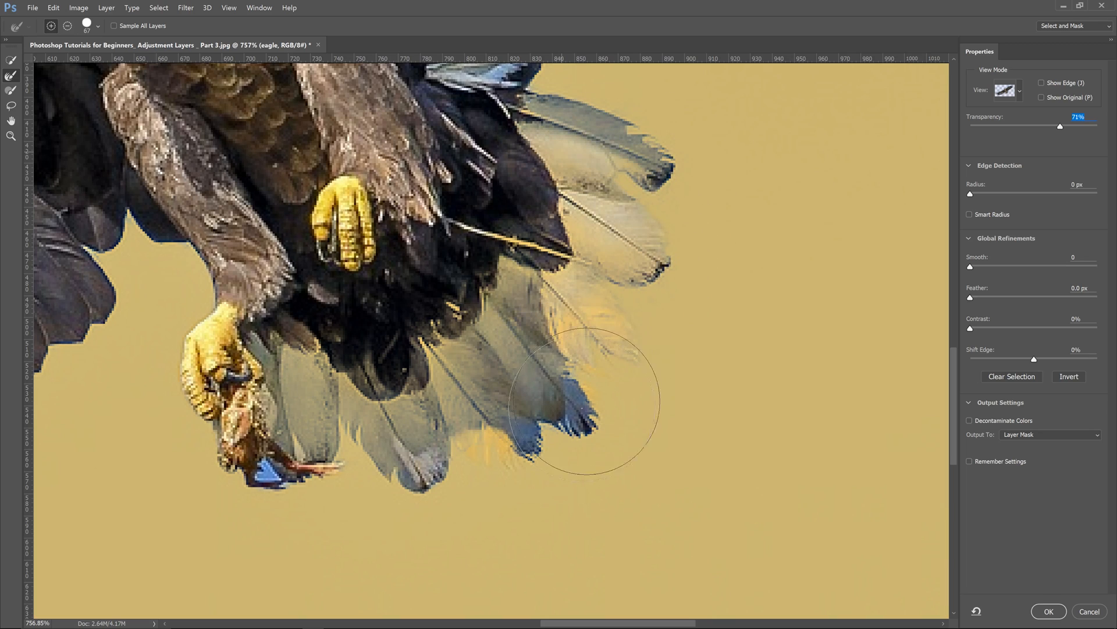
key("ctrl+z")
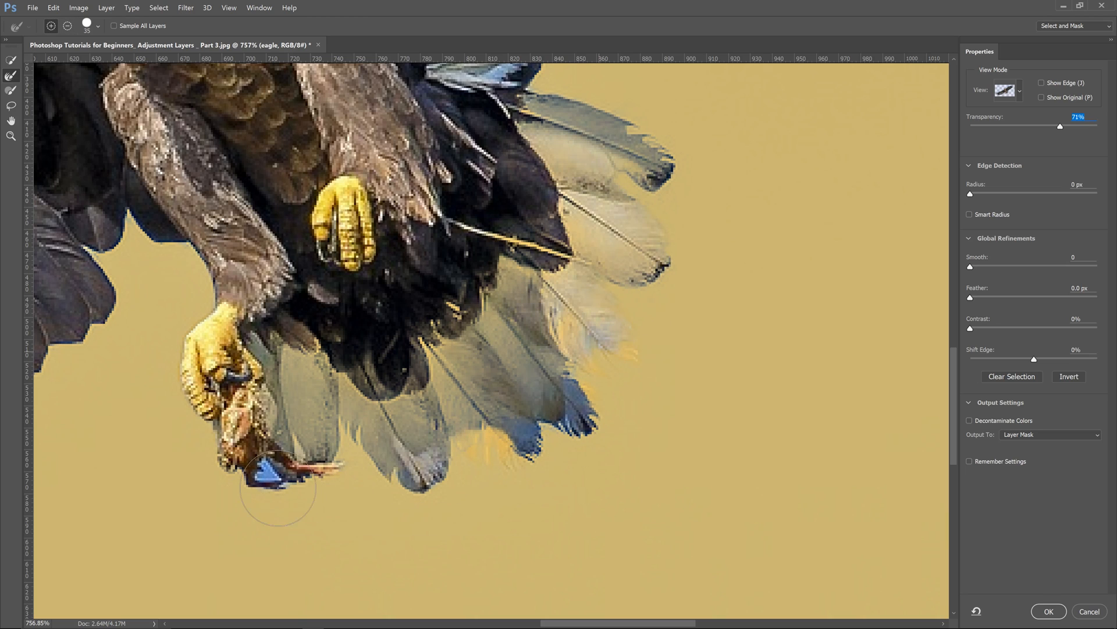
key("z")
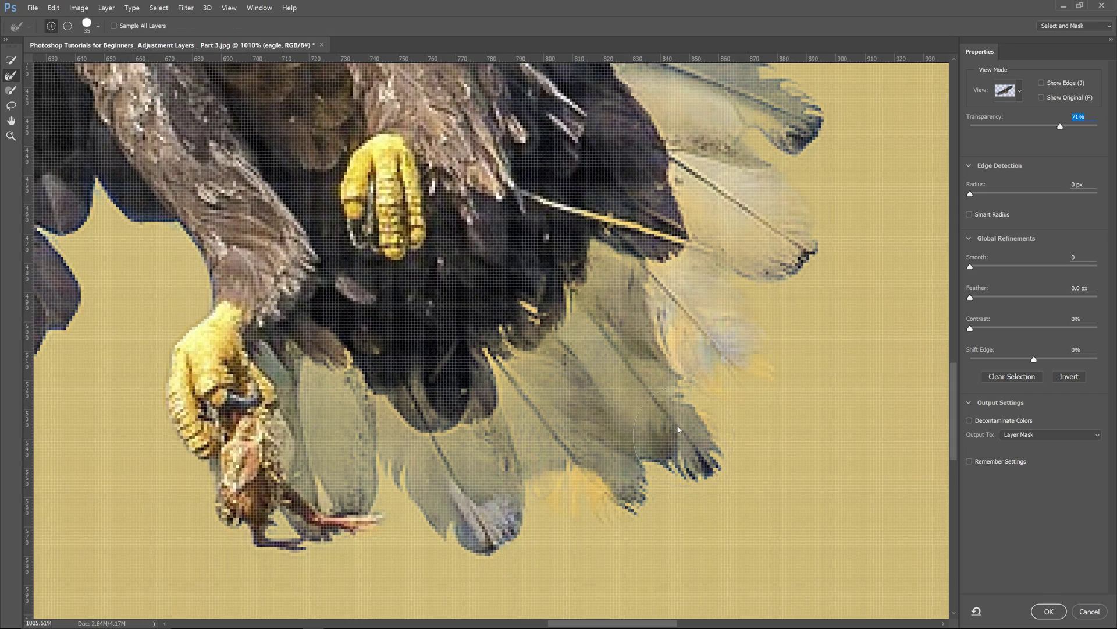
key("z")
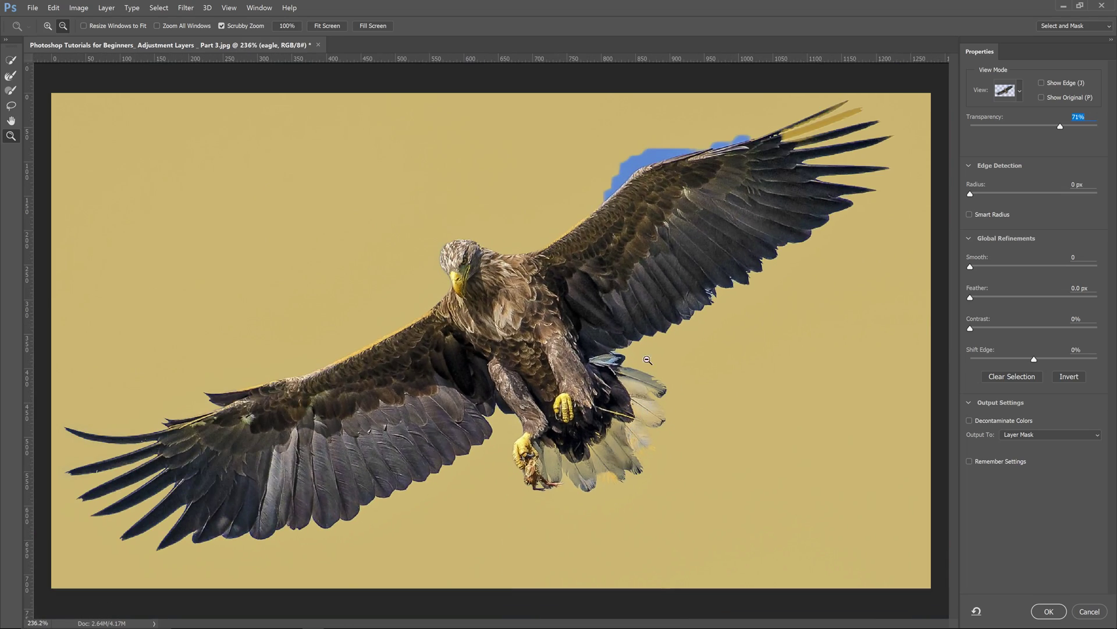
- Brush away the blue fringe above the right wing, then zoom back out
left_click(647, 359)
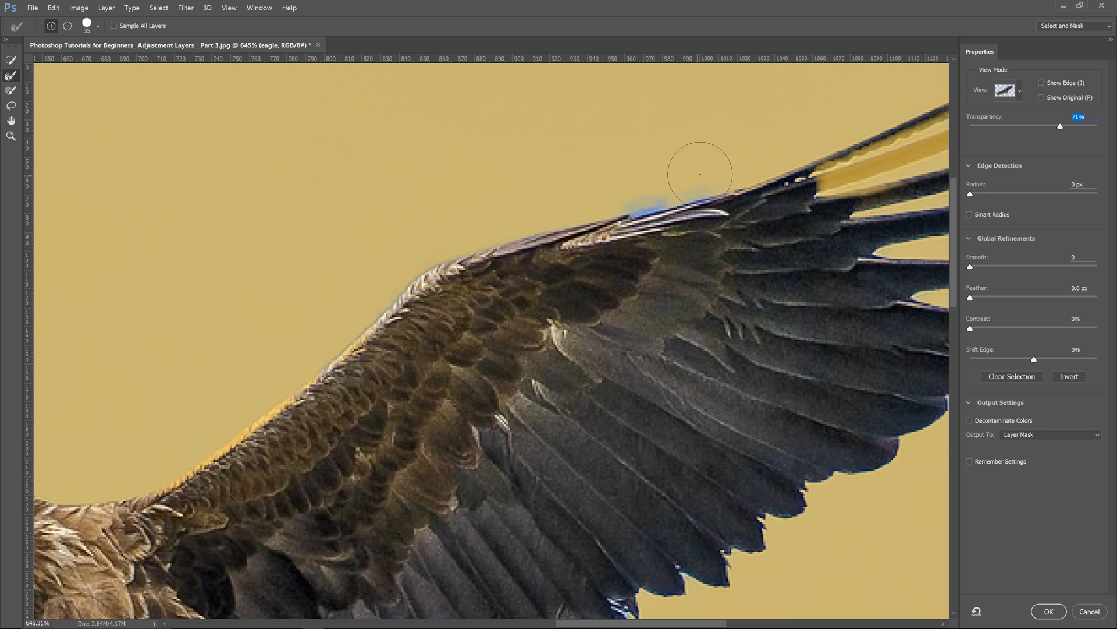
key("space")
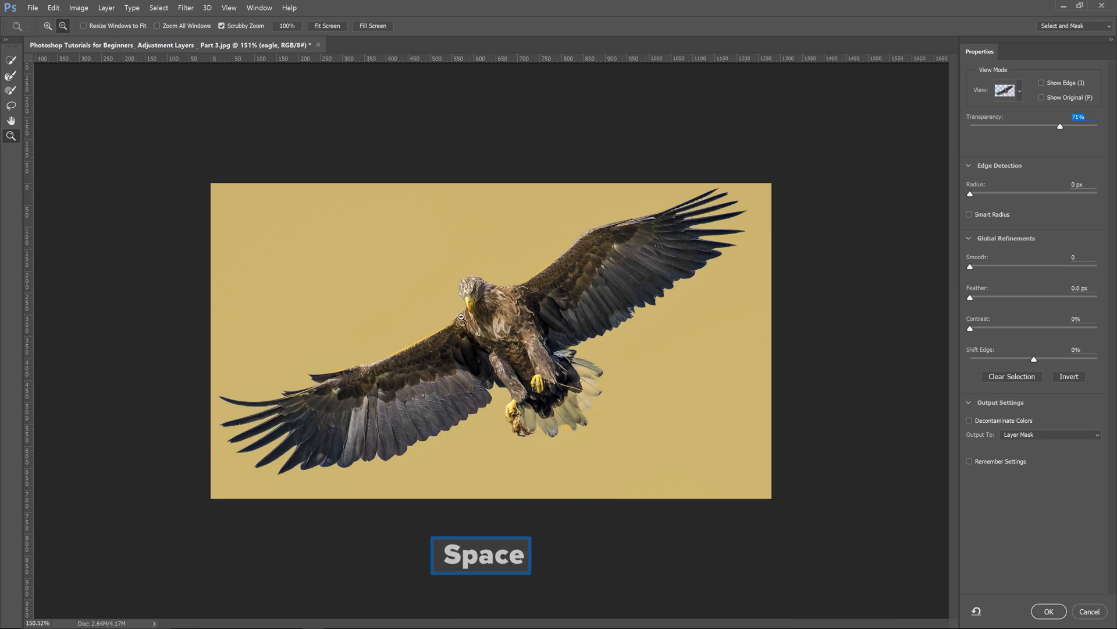
key("space")
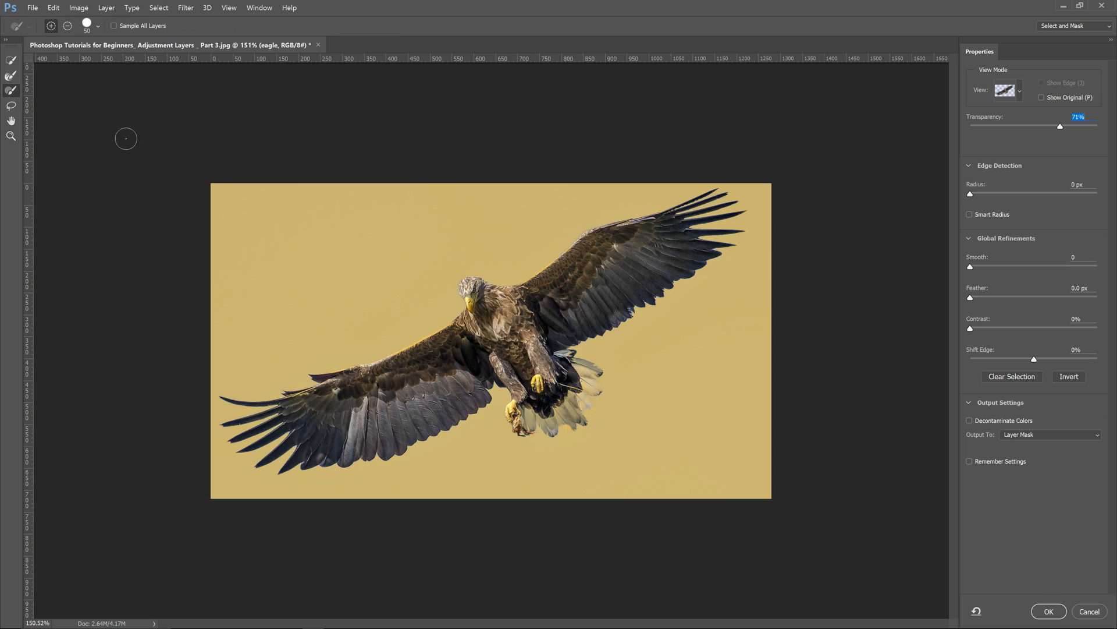
- Turn on Smart Radius at 10 px with 13% contrast and 100% transparency
key("alt")
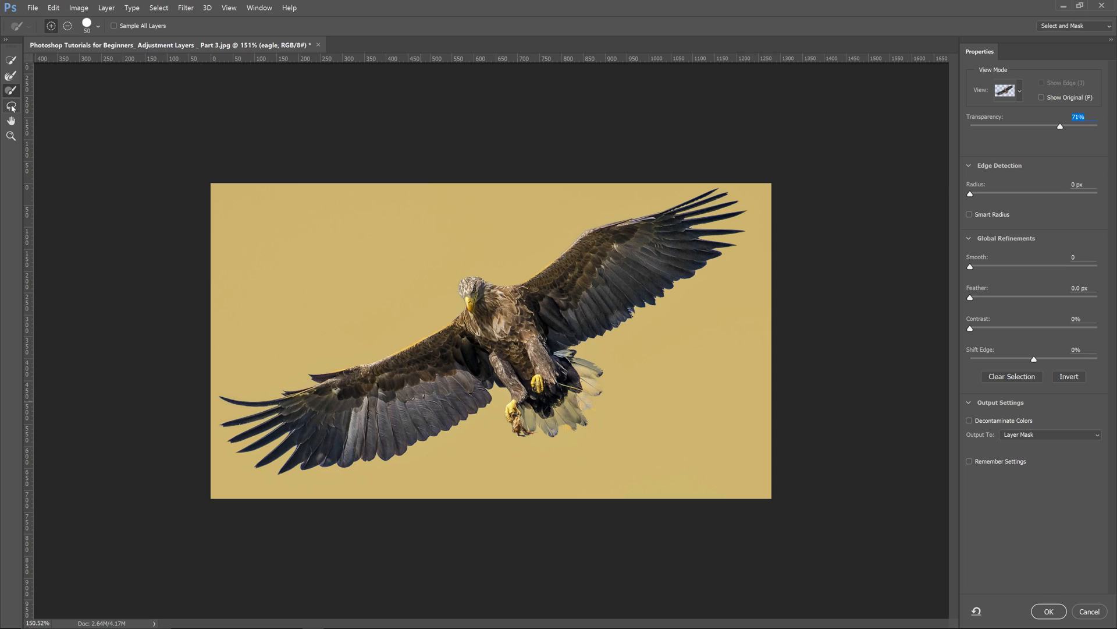
left_click(10, 106)
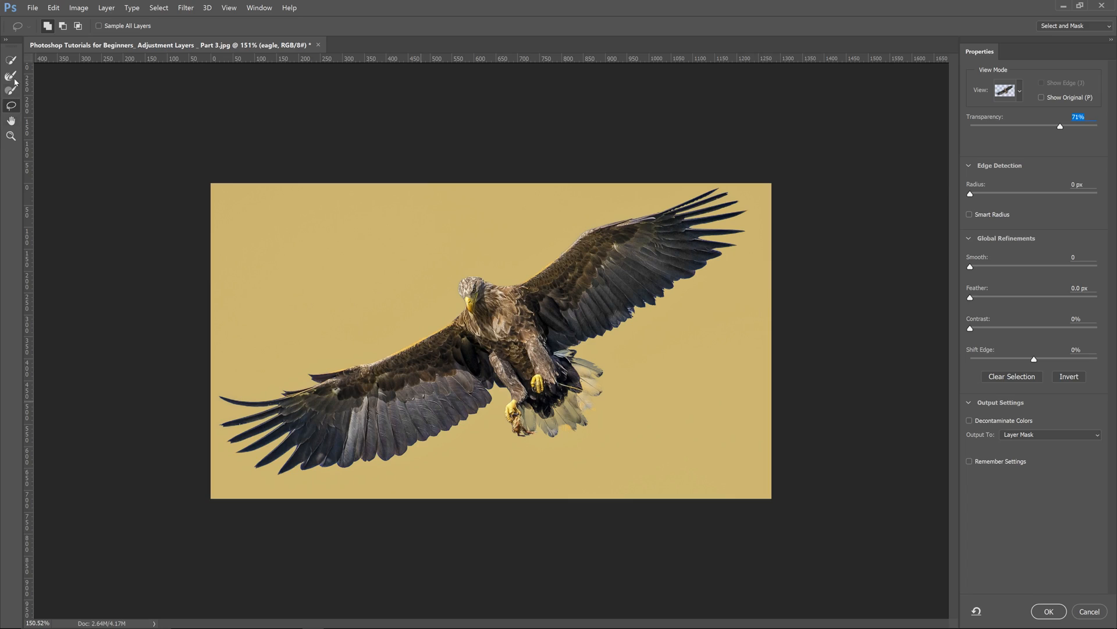
left_click(10, 75)
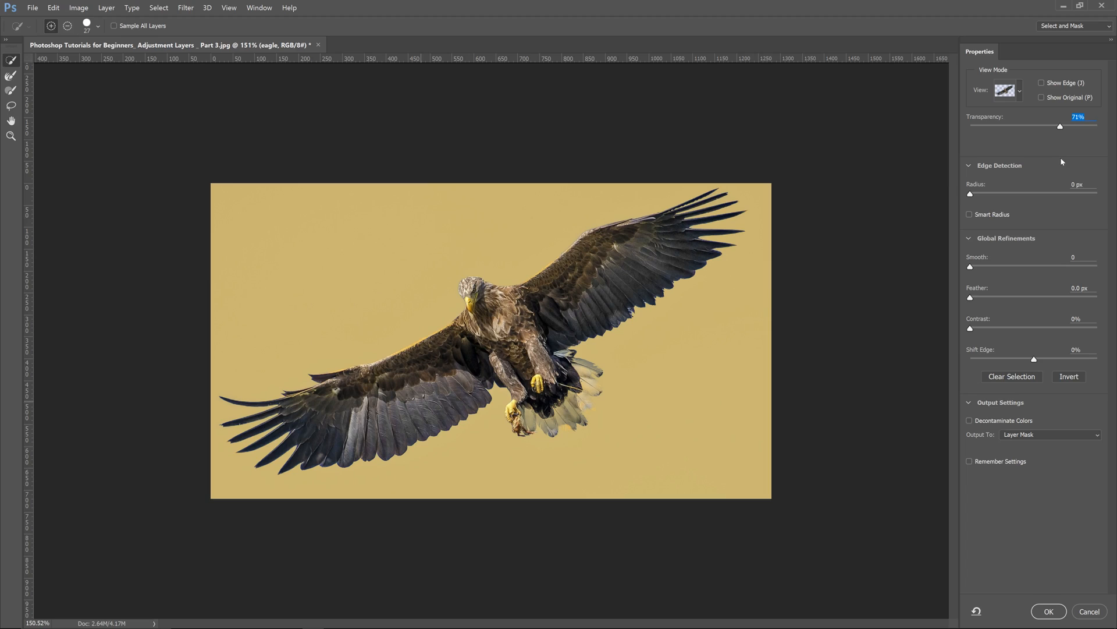
mouse_move(971, 223)
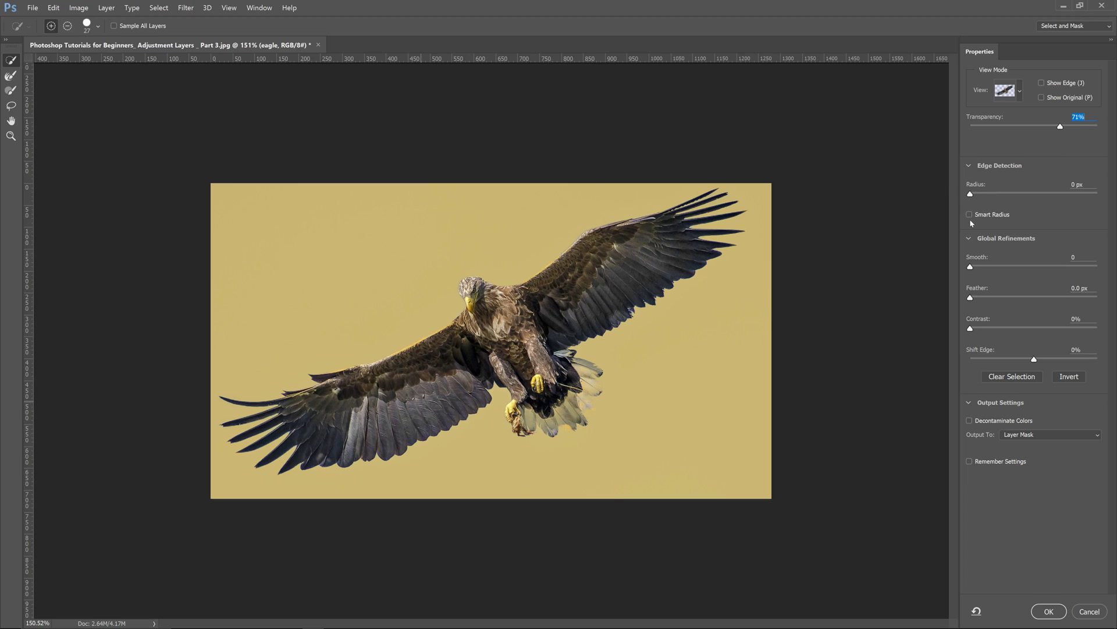
left_click(969, 215)
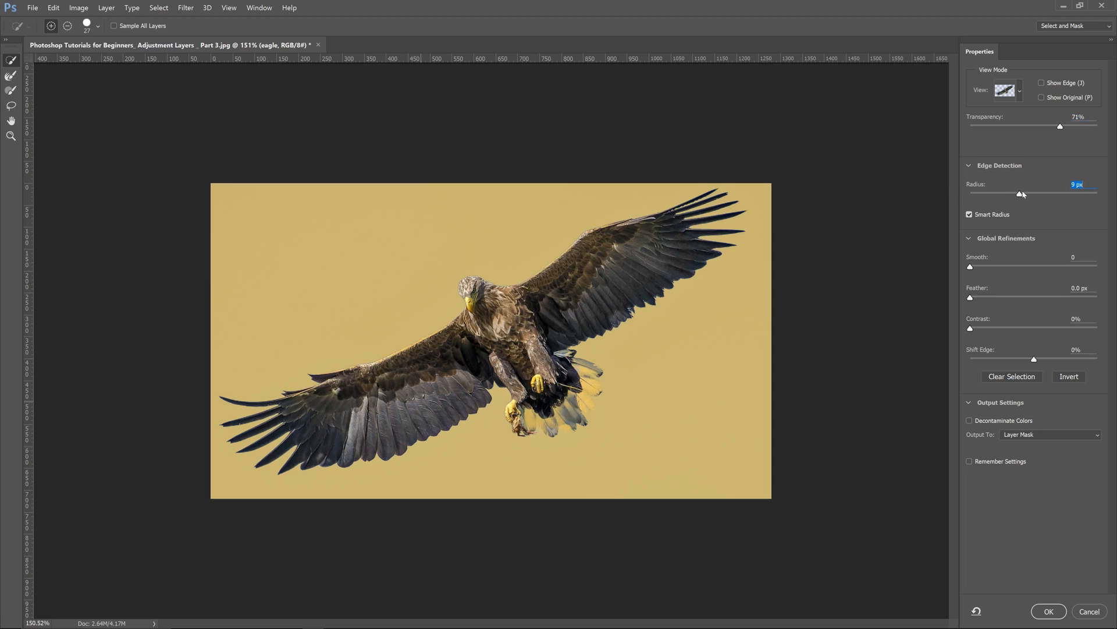
left_click(970, 215)
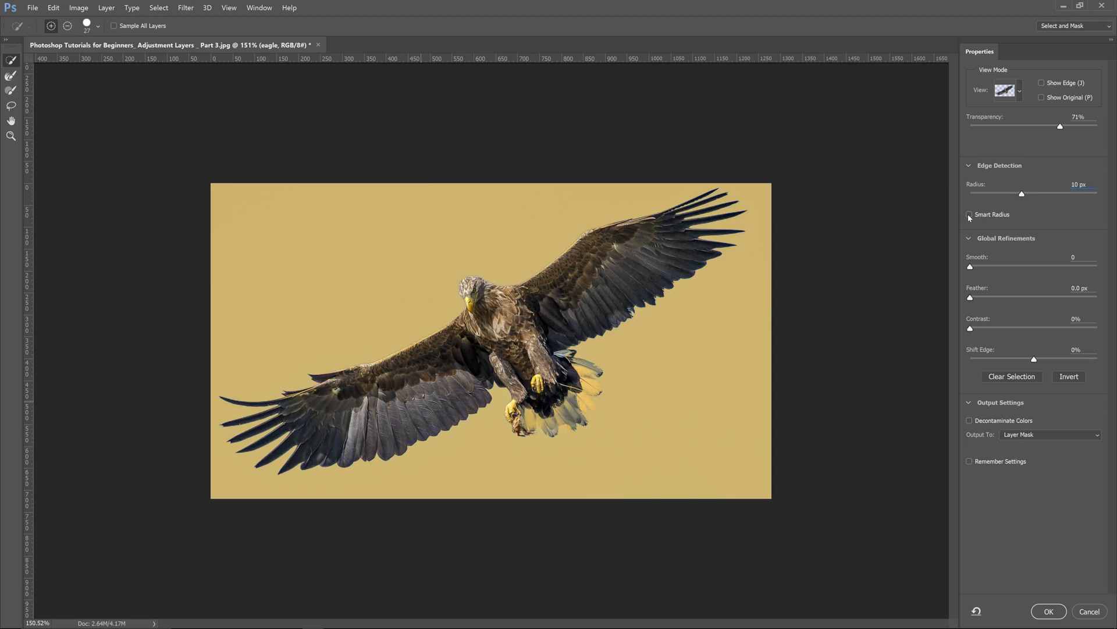
left_click(969, 215)
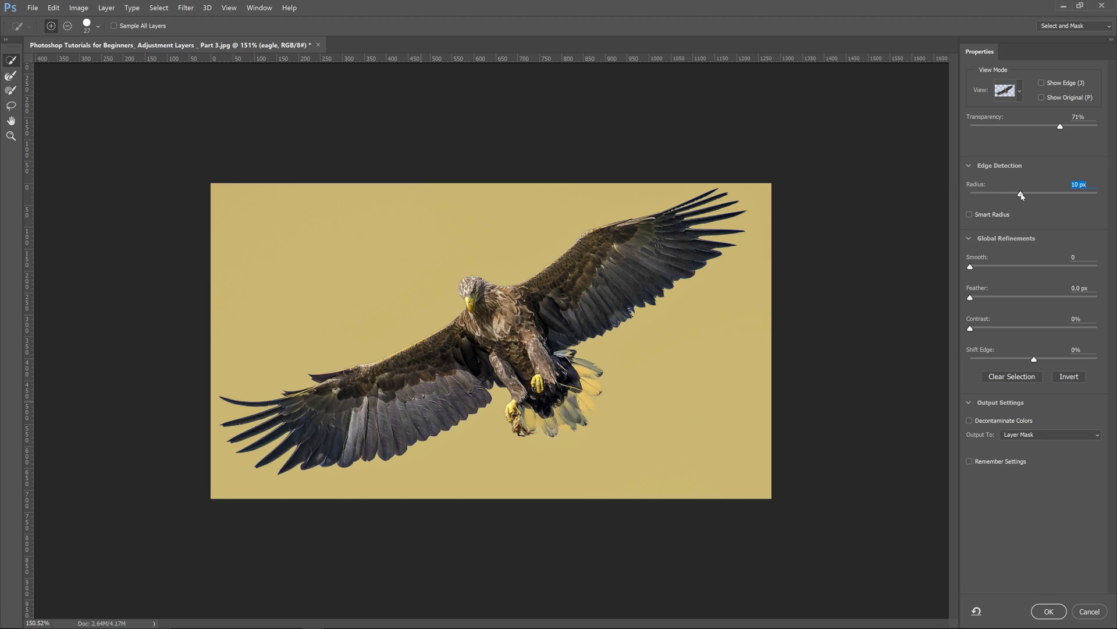
left_click(969, 215)
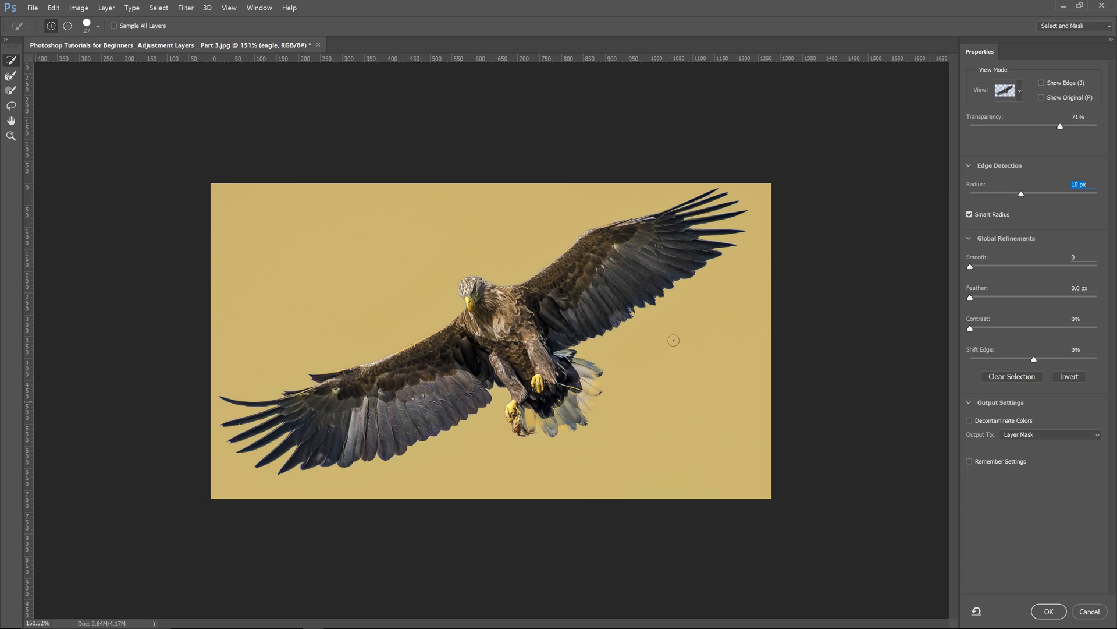
mouse_move(824, 279)
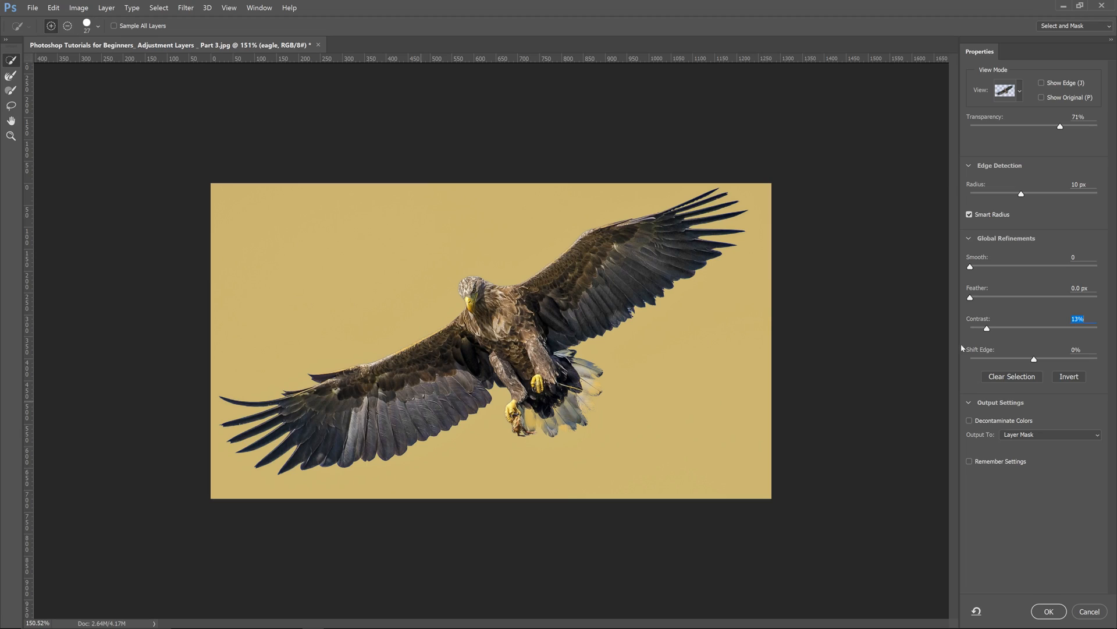
mouse_move(1037, 218)
type("100")
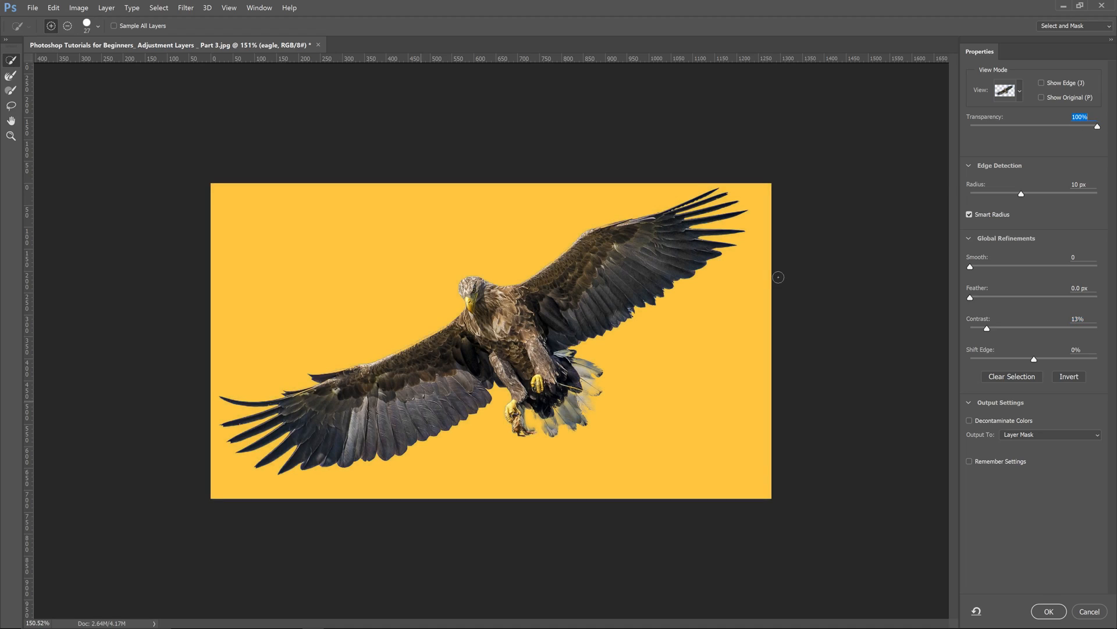
mouse_move(990, 250)
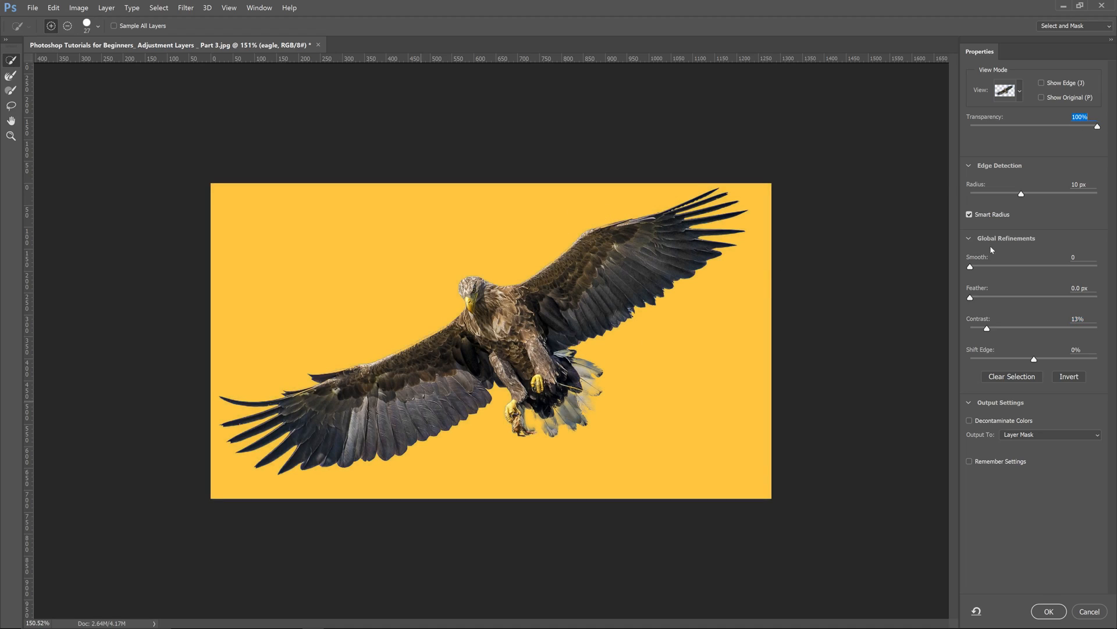
- Drop the edge radius to 9 px with Smart Radius off, then zoom out
left_click(970, 215)
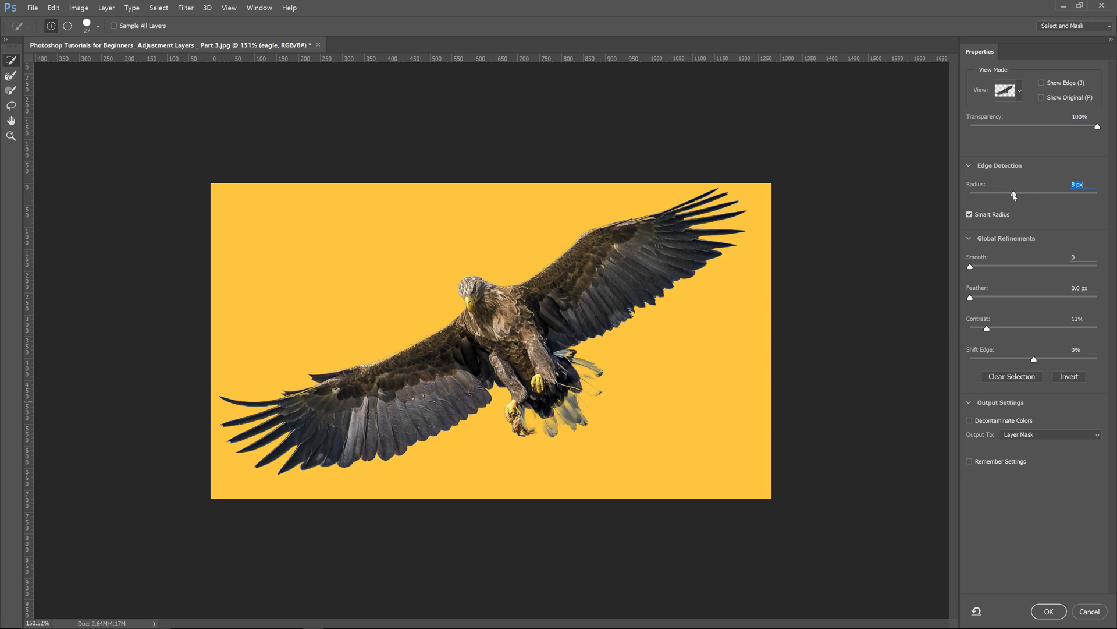
key("z")
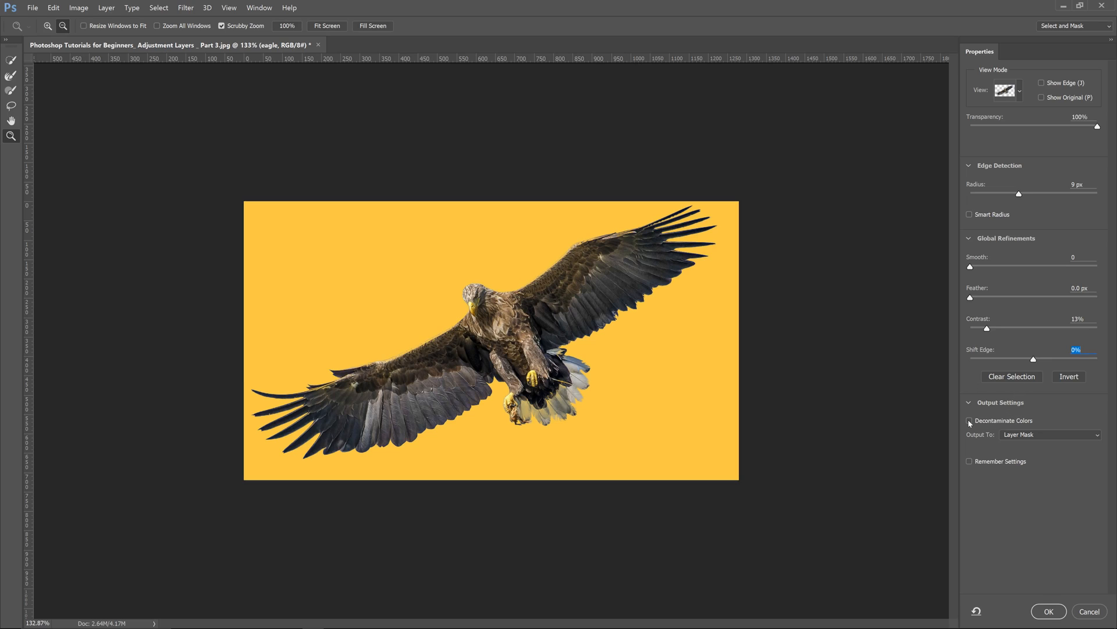
- Enable Decontaminate Colors and set Output To: New Layer with Layer Mask
left_click(970, 420)
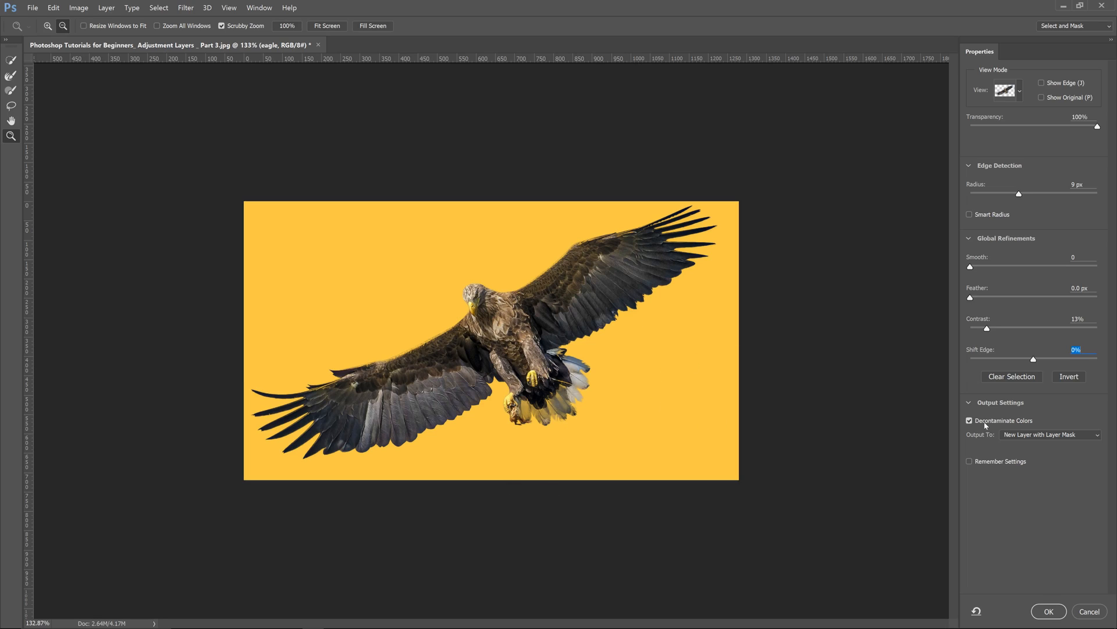
left_click(969, 420)
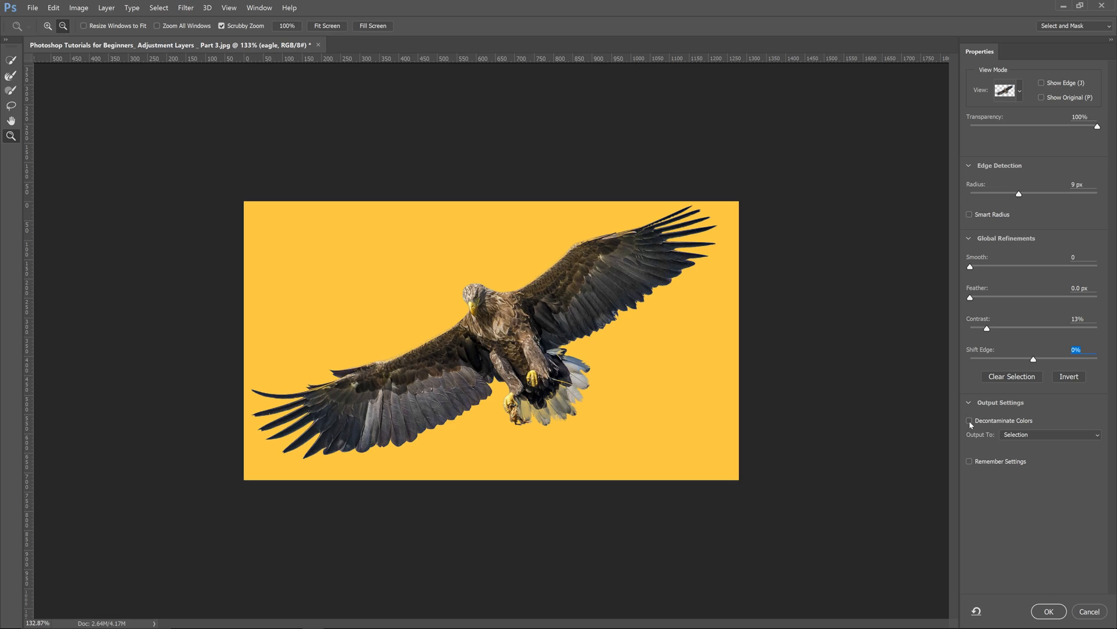
left_click(970, 420)
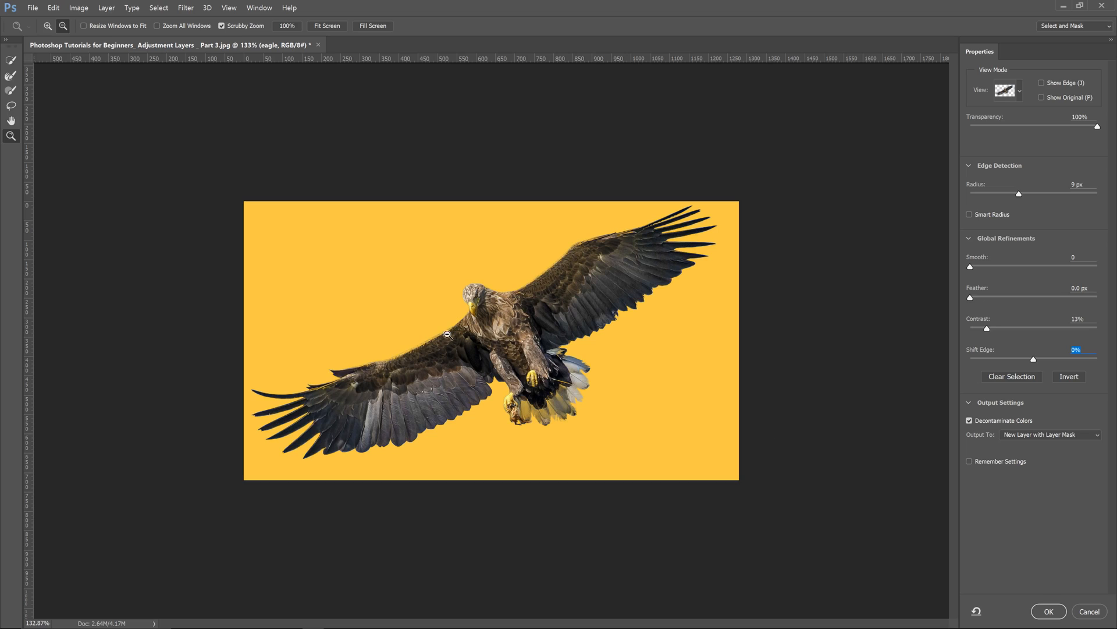
mouse_move(1002, 448)
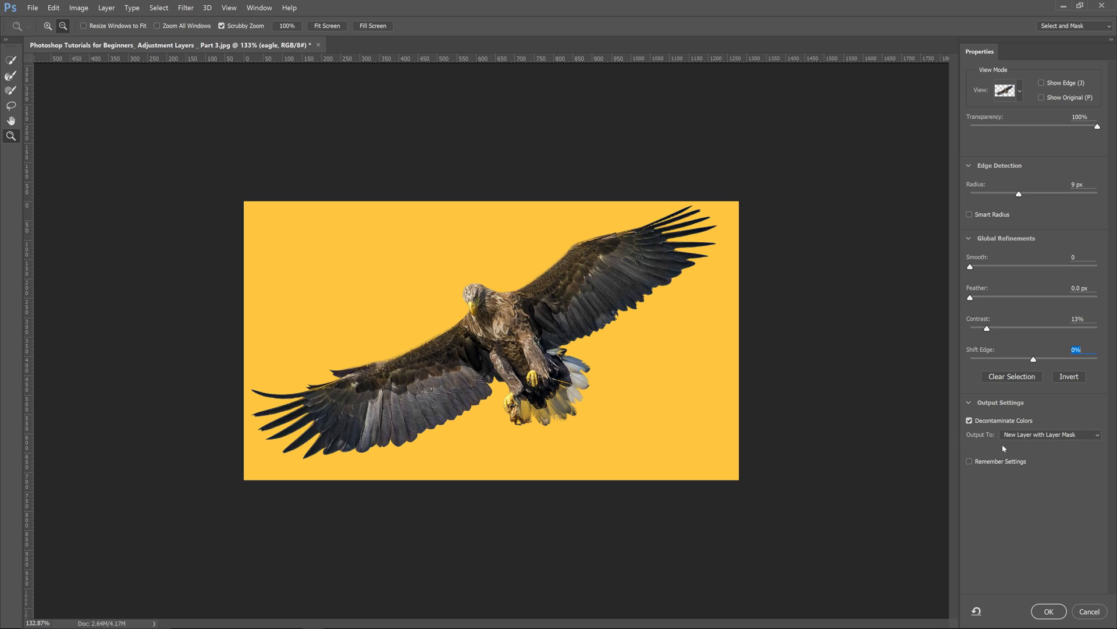
left_click(1051, 434)
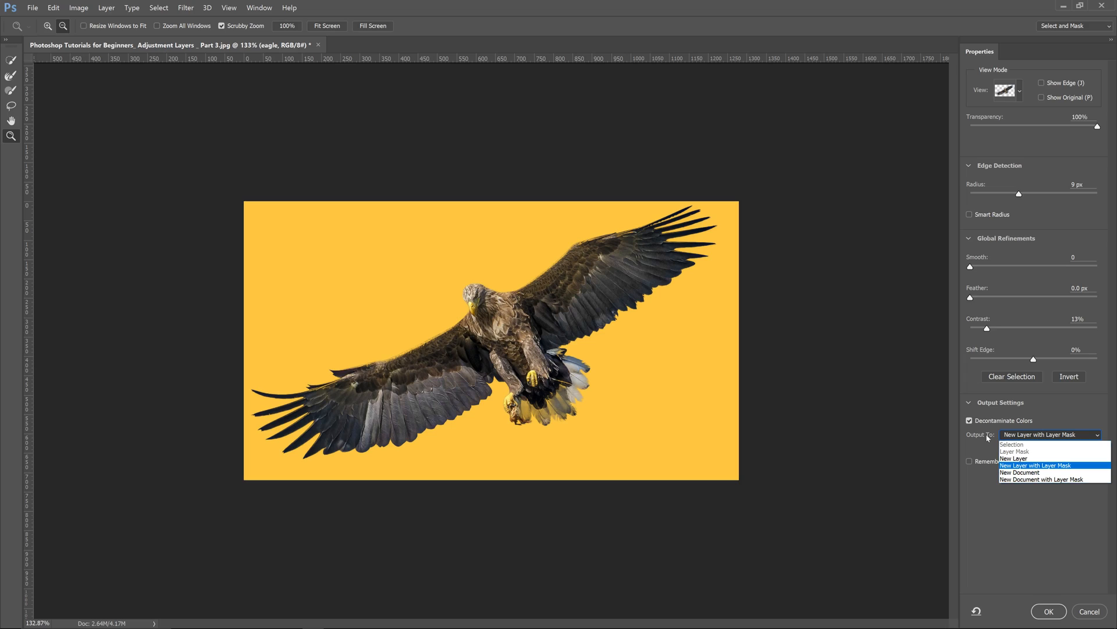
left_click(1035, 464)
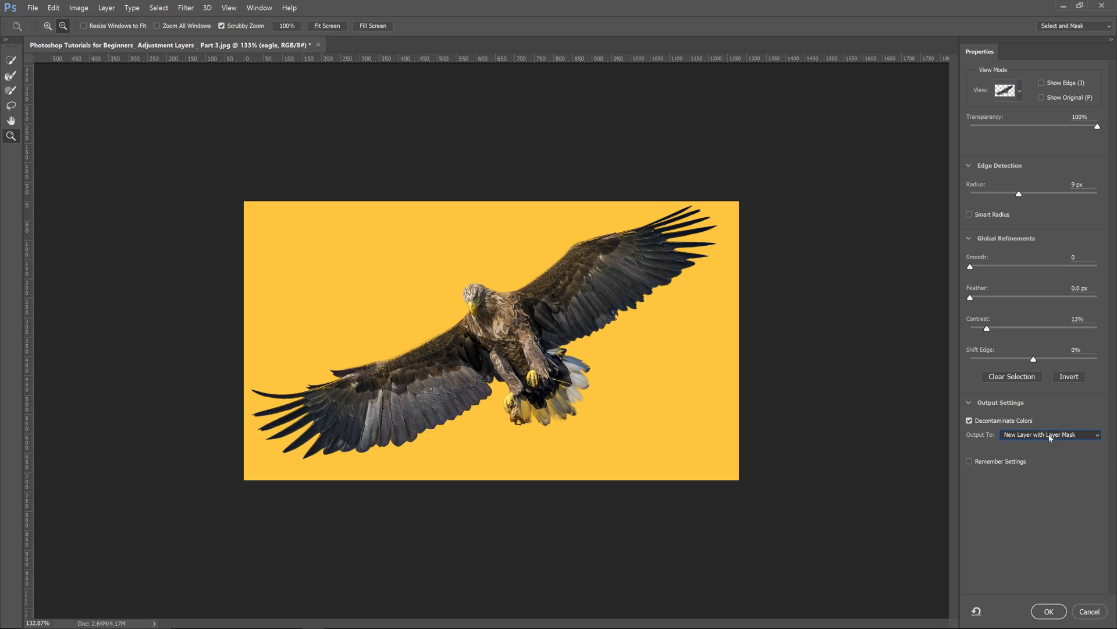
mouse_move(1056, 413)
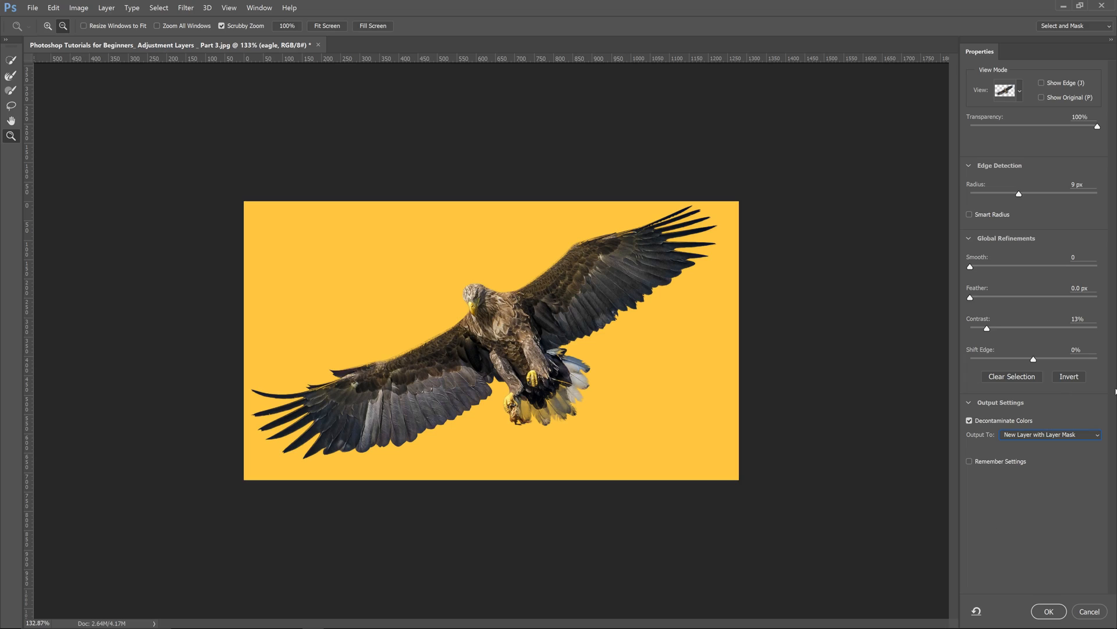
mouse_move(1020, 93)
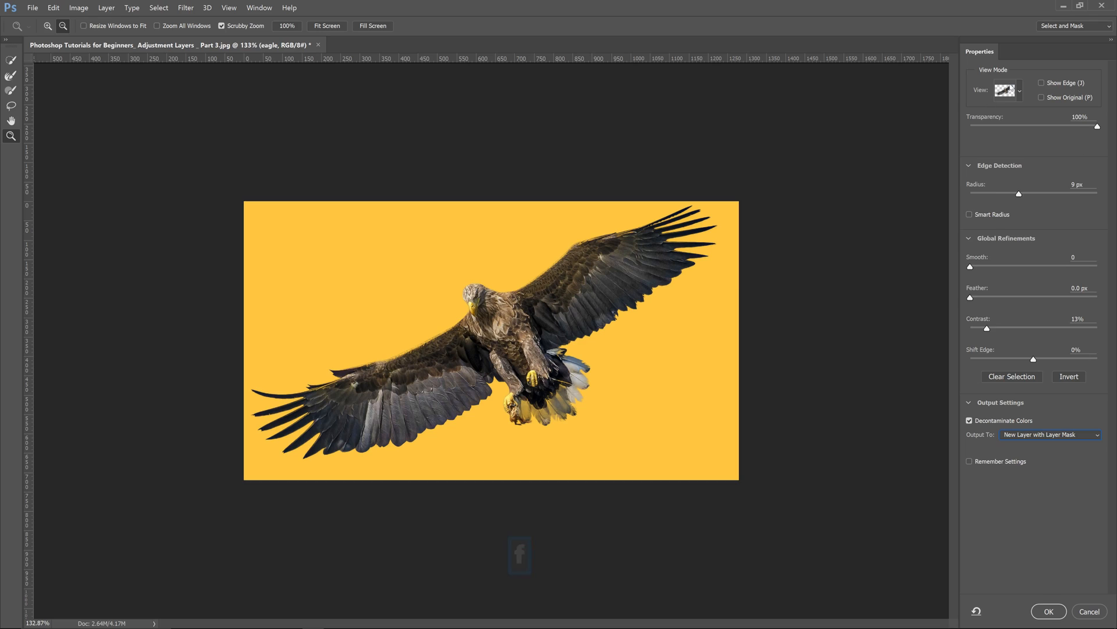
- Preview the eagle cutout On Black, On White, then On Layers
left_click(1007, 91)
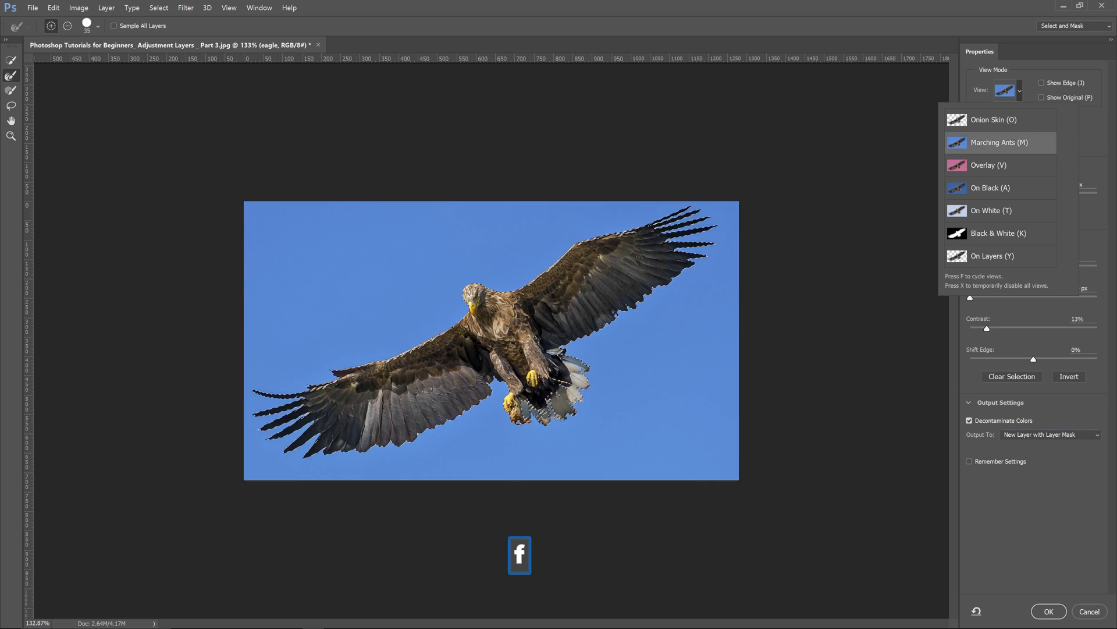
left_click(991, 188)
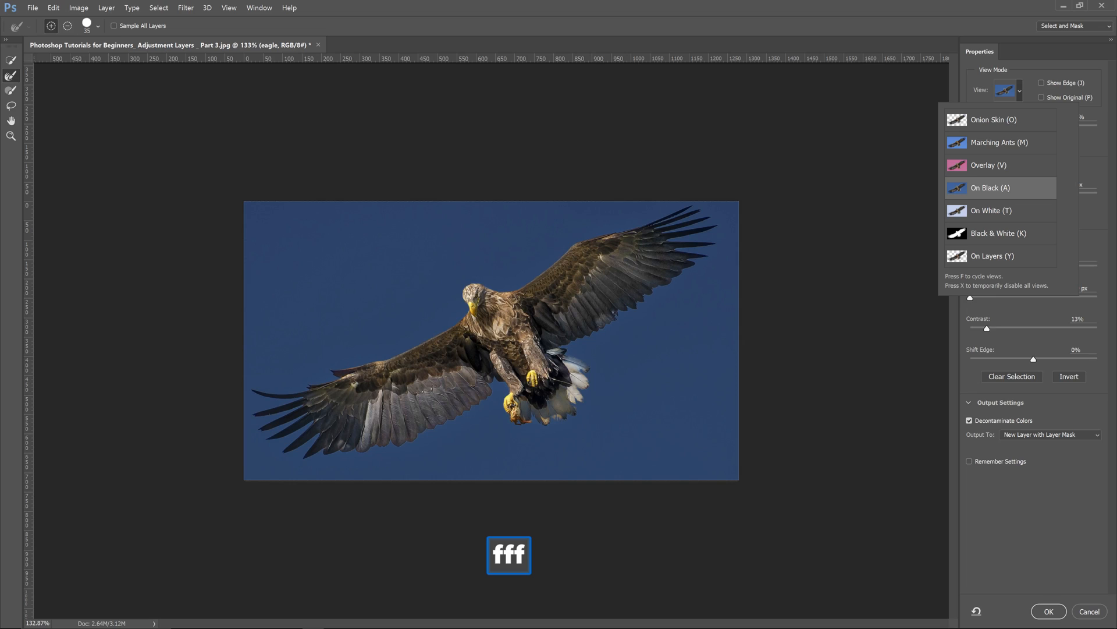
left_click(990, 210)
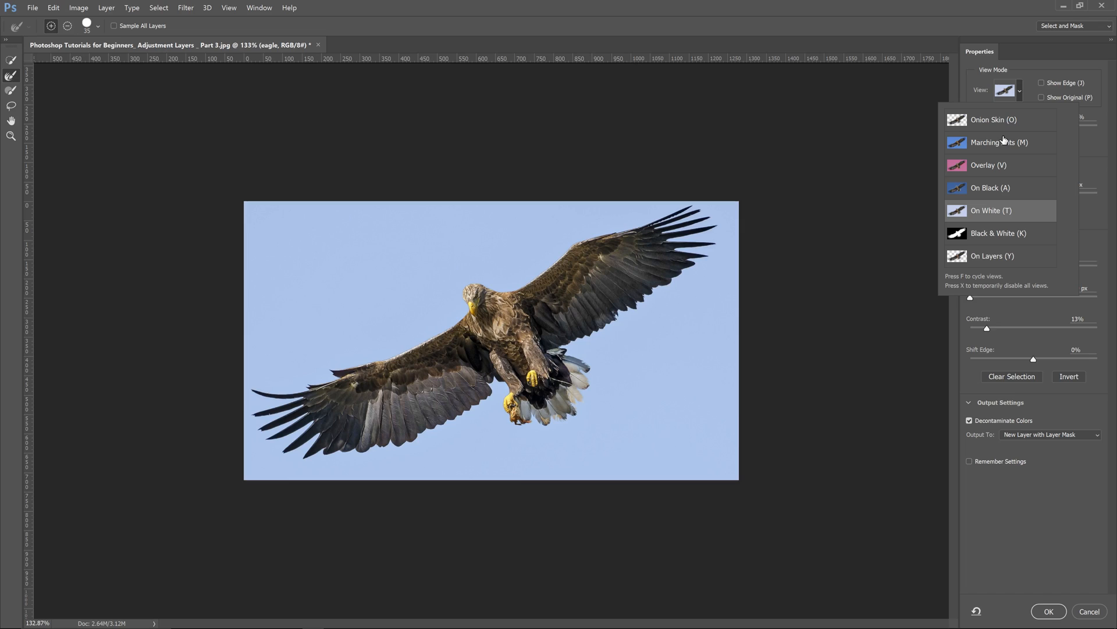
left_click(991, 255)
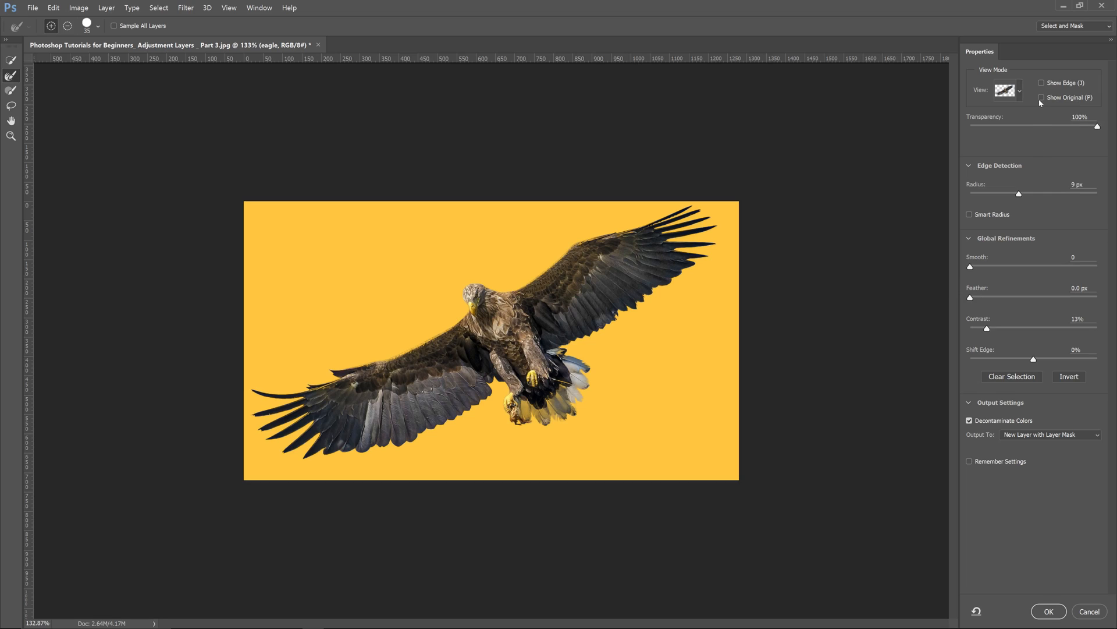
- Toggle Show Edge on and off, then apply the refinement with OK
left_click(1042, 97)
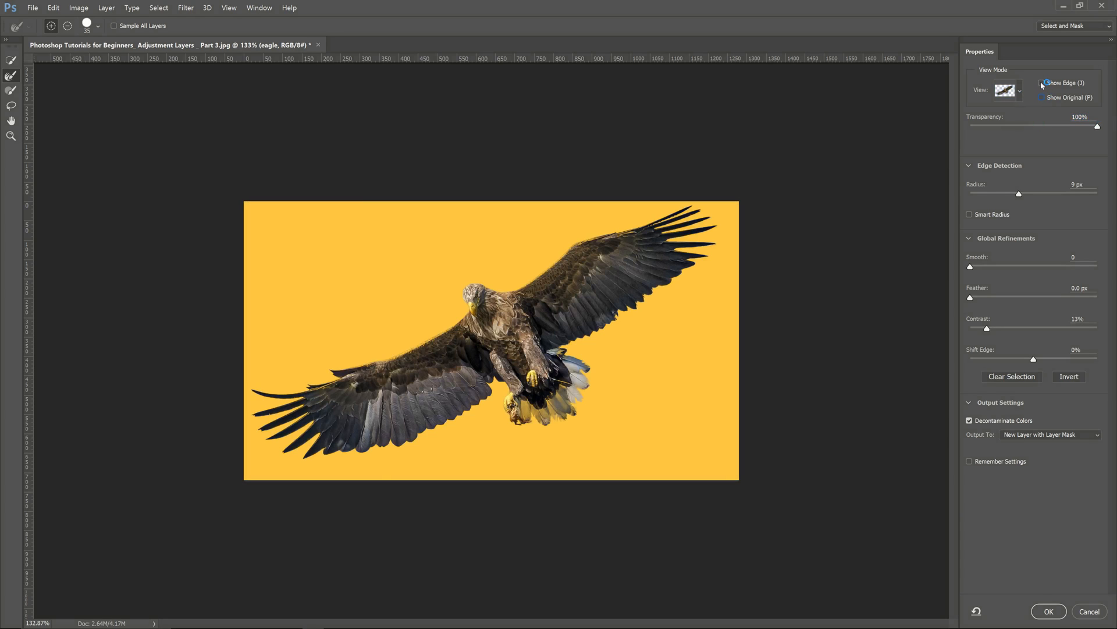
left_click(1042, 82)
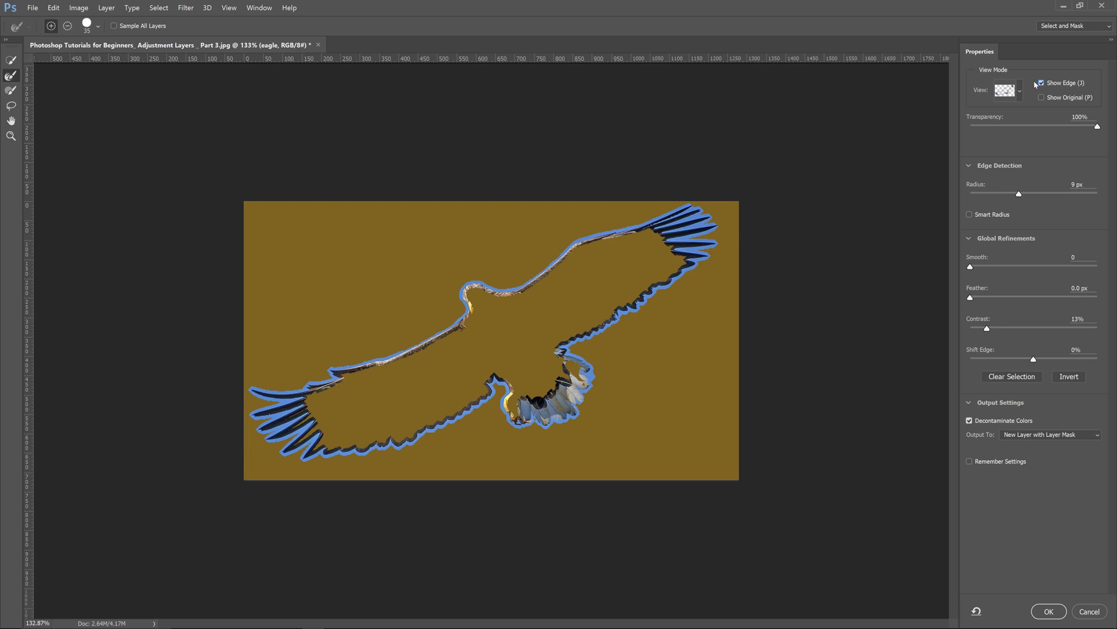
left_click(1041, 82)
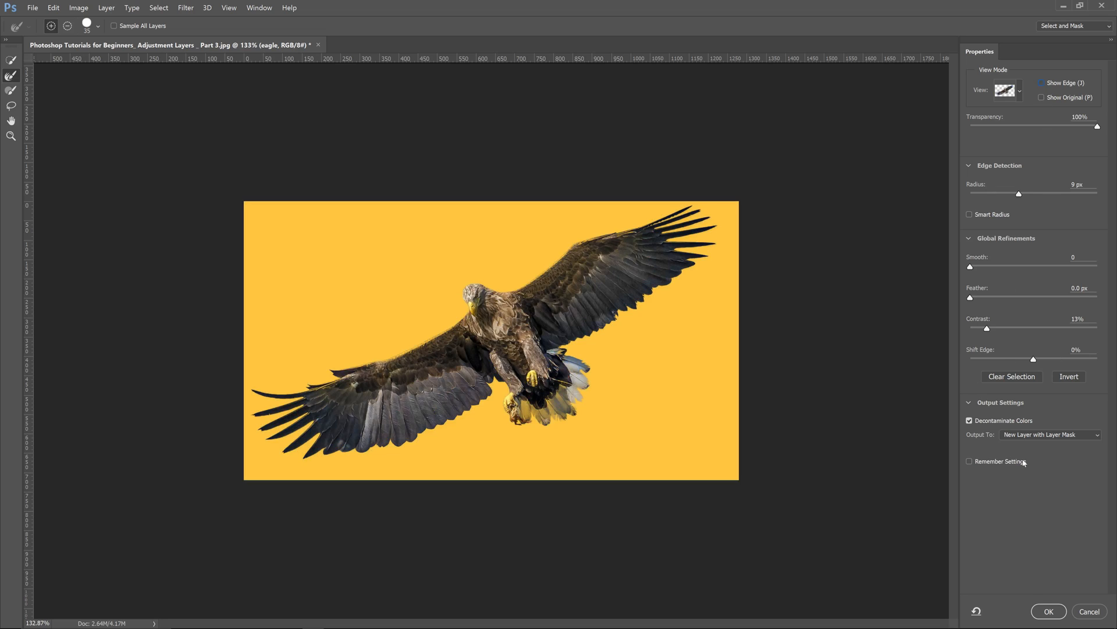
left_click(1047, 610)
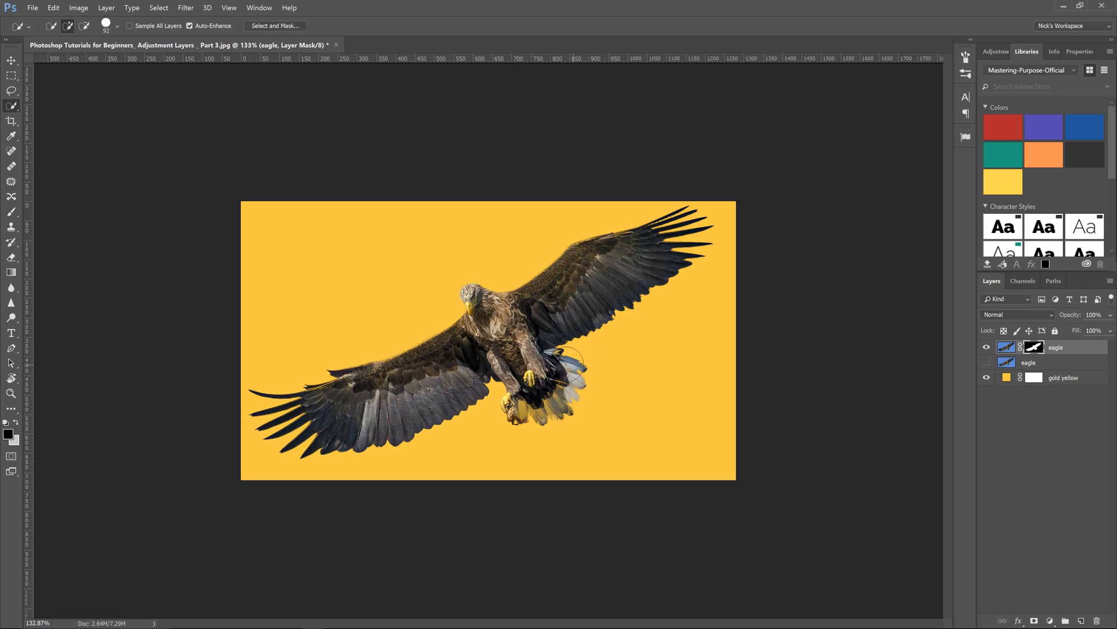
- Change the 'I'M A BOSS' heading text colour to white
left_click(10, 332)
type("I'm A Boos")
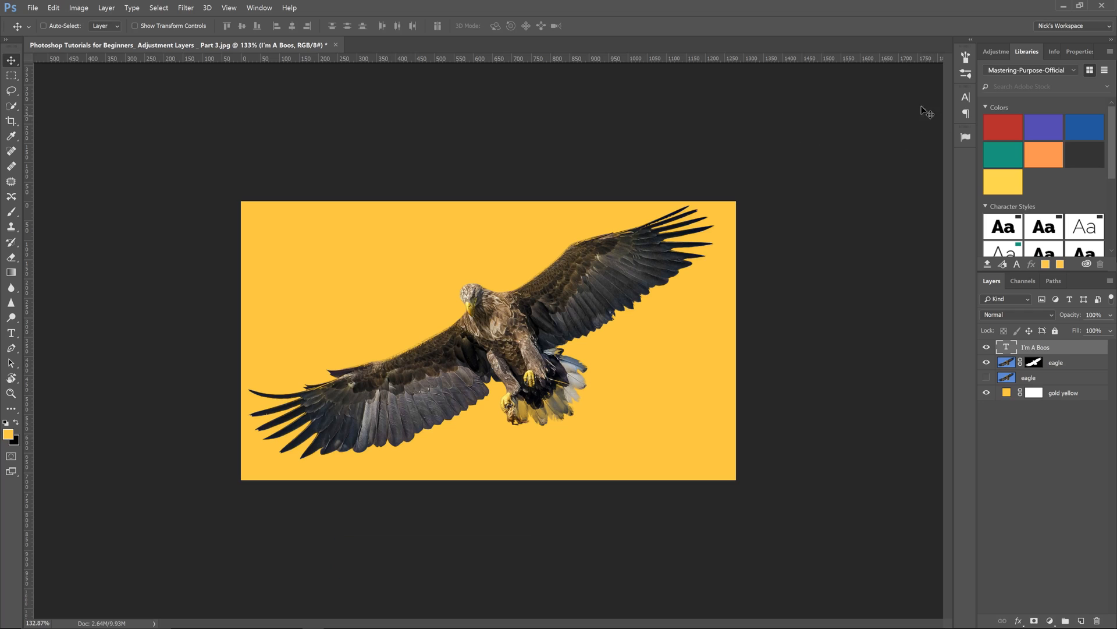
left_click(929, 168)
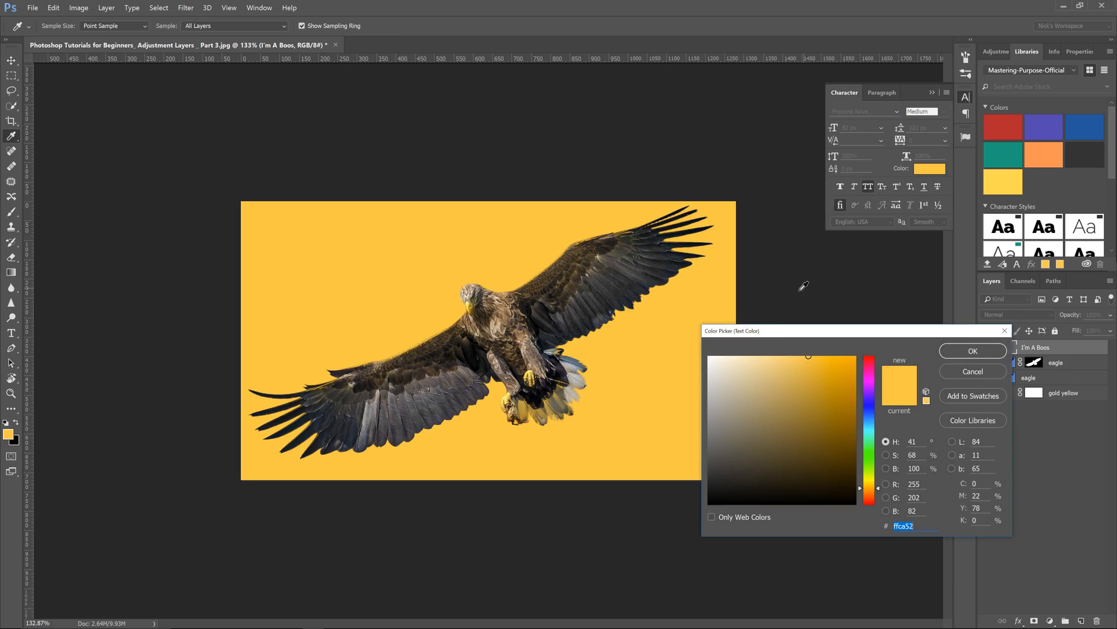
left_click(972, 350)
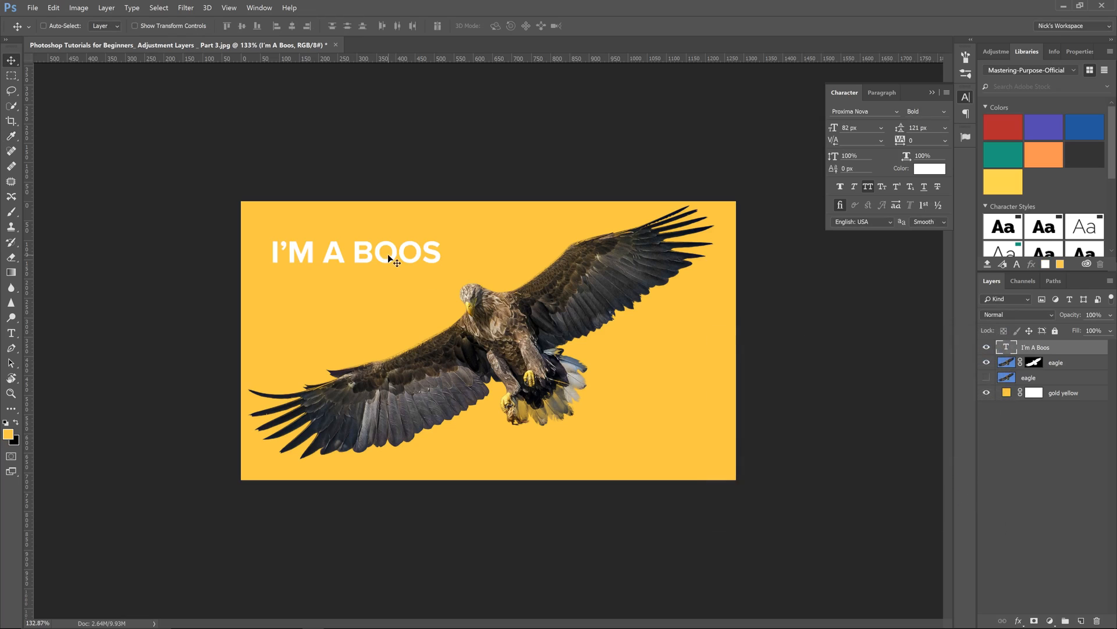
- Correct 'BOOS' to 'BOSS' and enlarge the heading with Free Transform
double_click(420, 242)
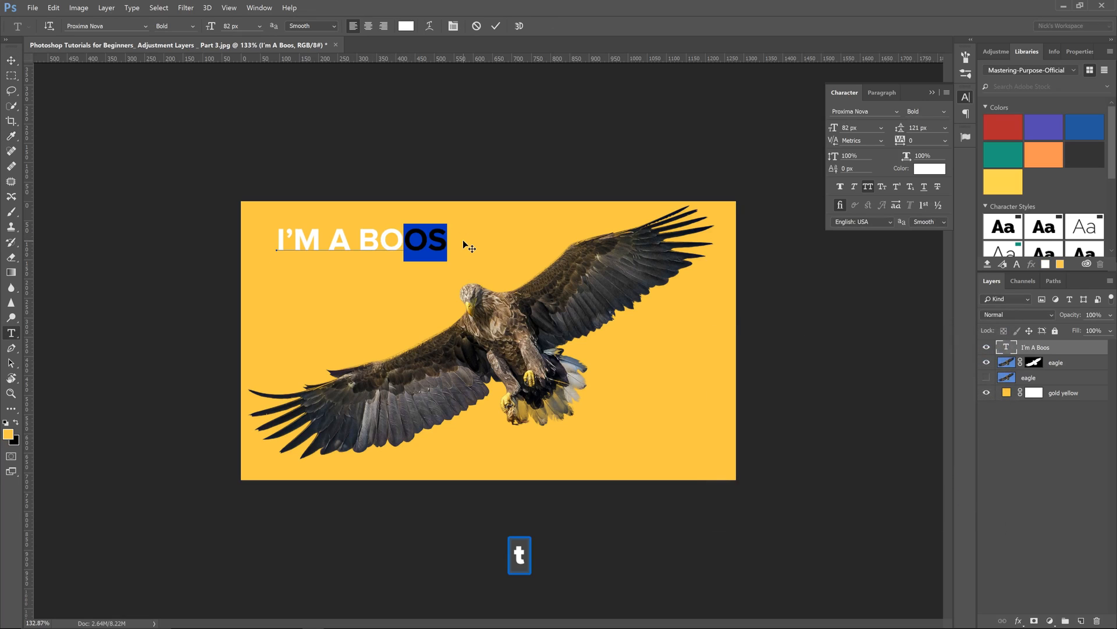
type("ss")
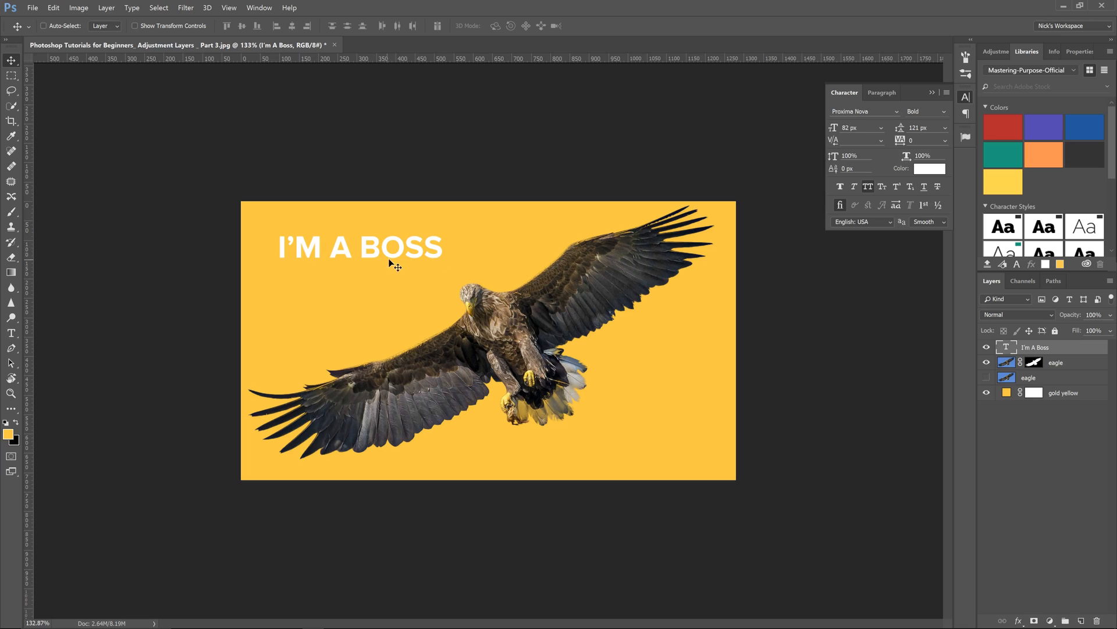
key("ctrl+t")
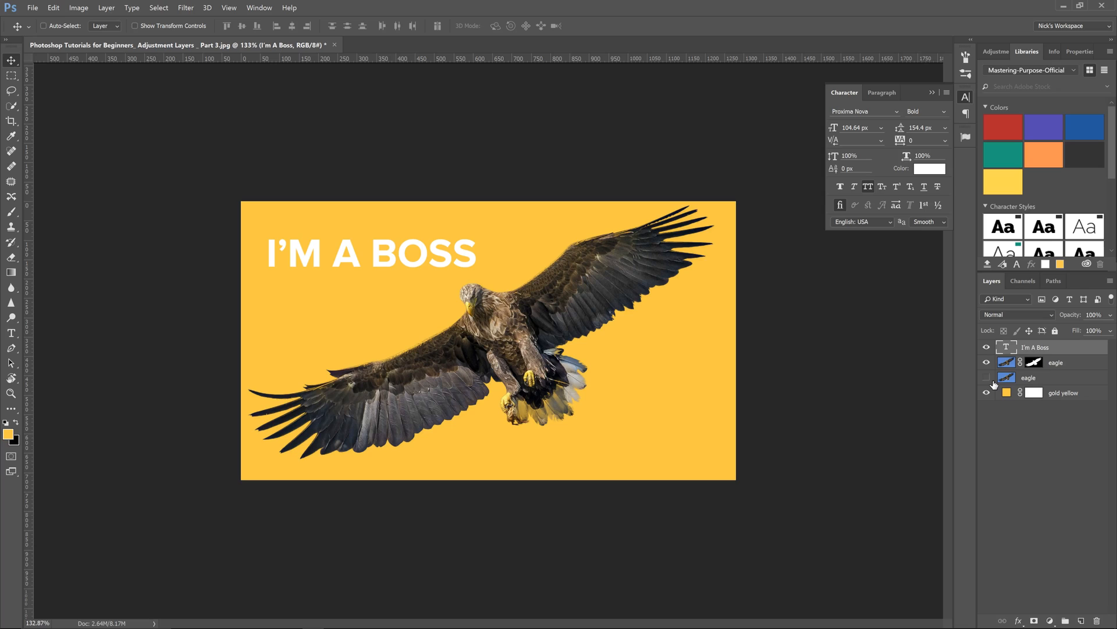
left_click(987, 377)
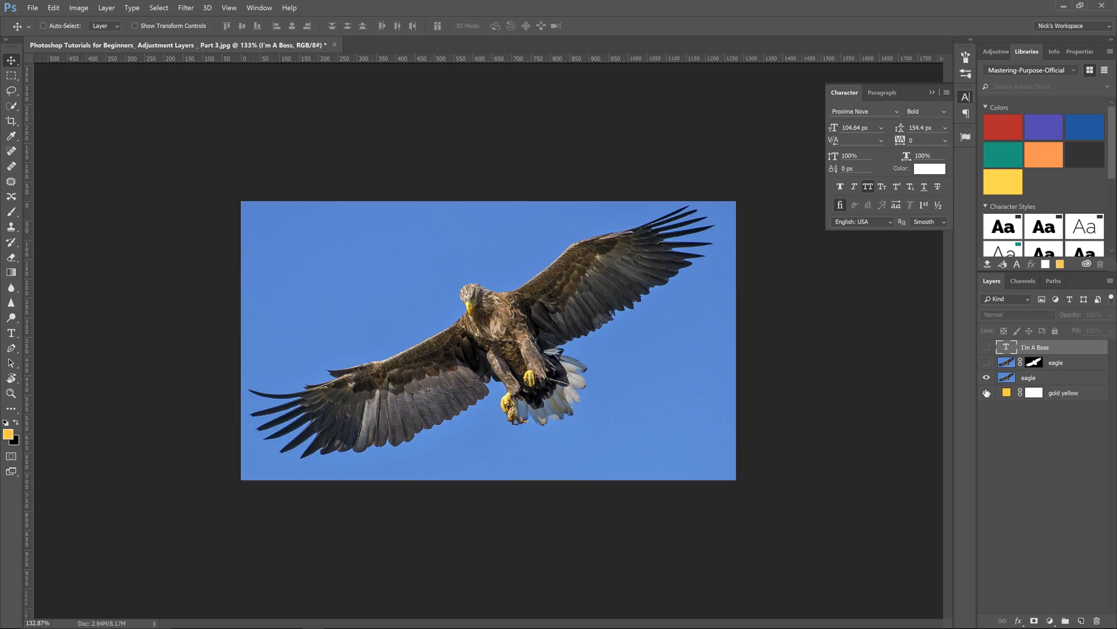
left_click(987, 347)
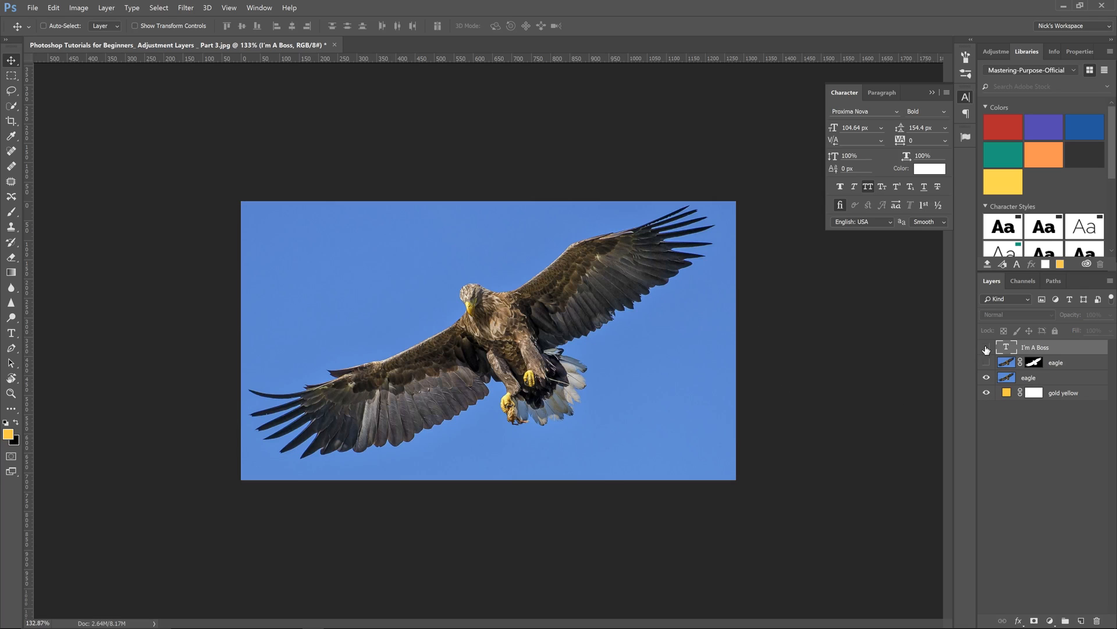
left_click(987, 347)
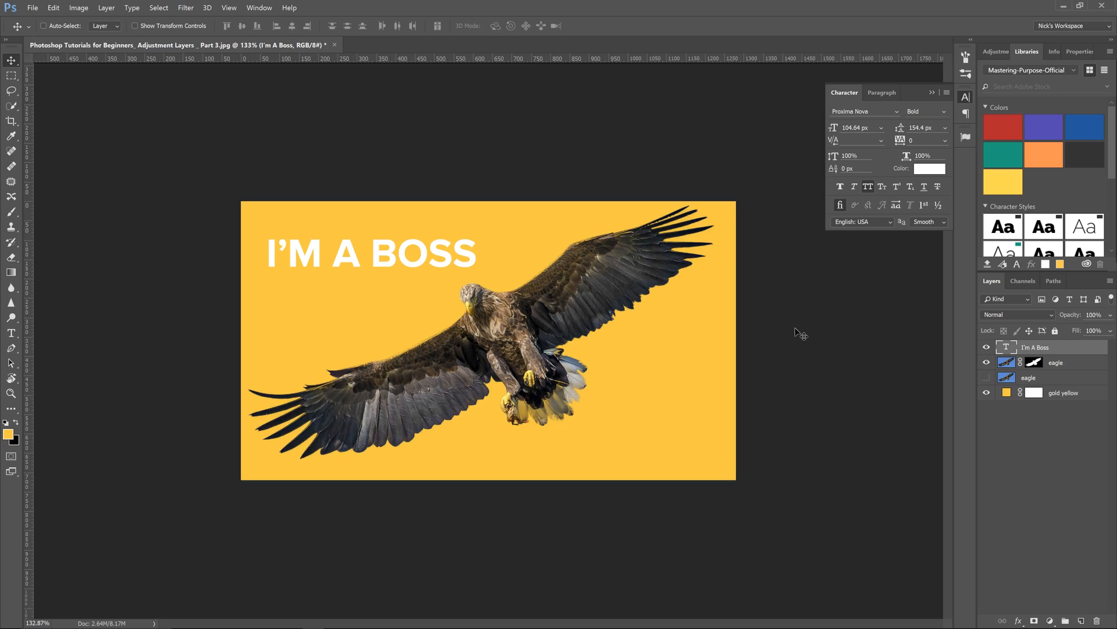
mouse_move(578, 390)
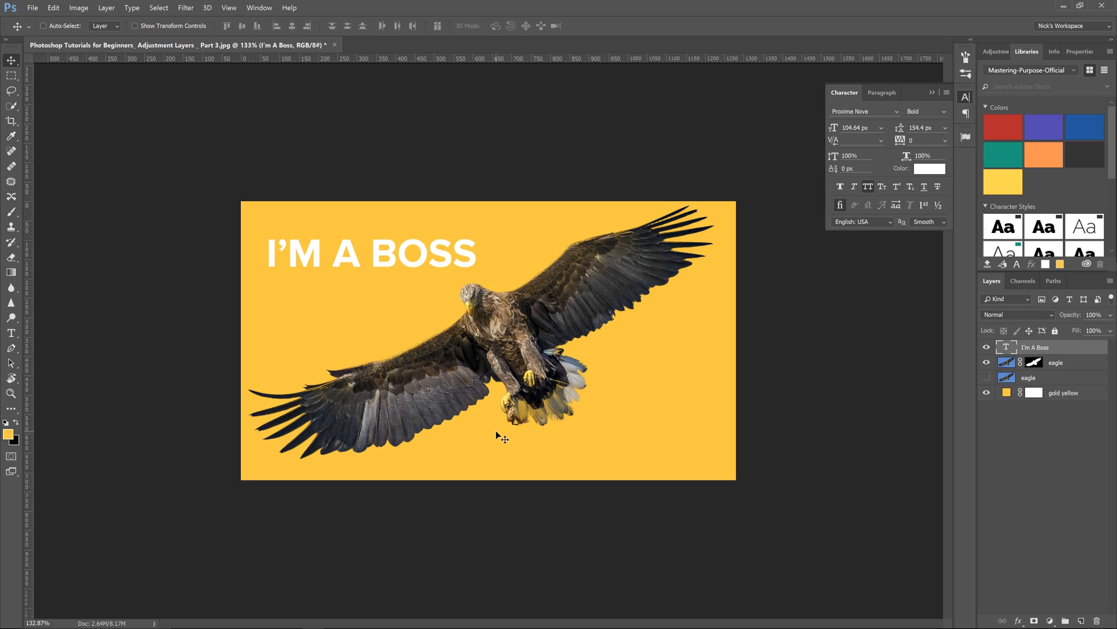
mouse_move(502, 391)
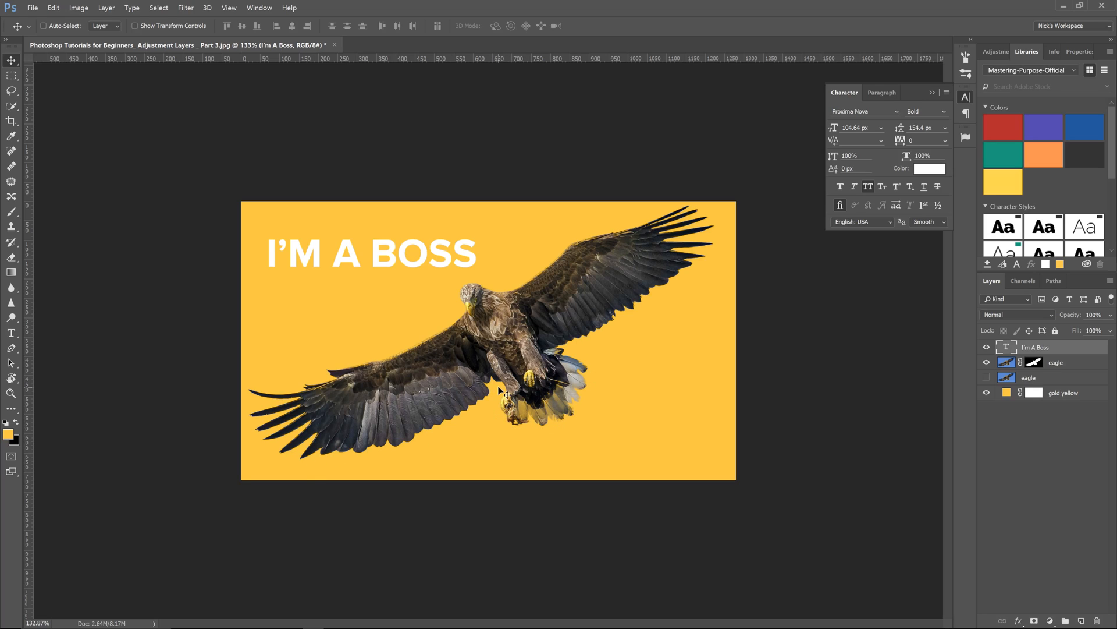
mouse_move(543, 363)
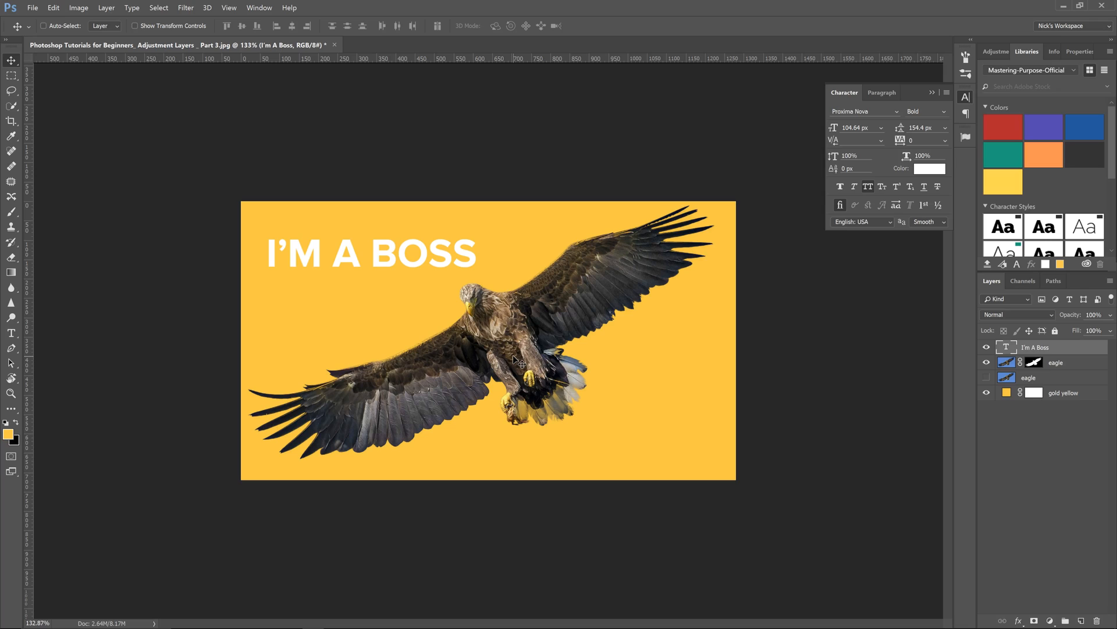
mouse_move(693, 356)
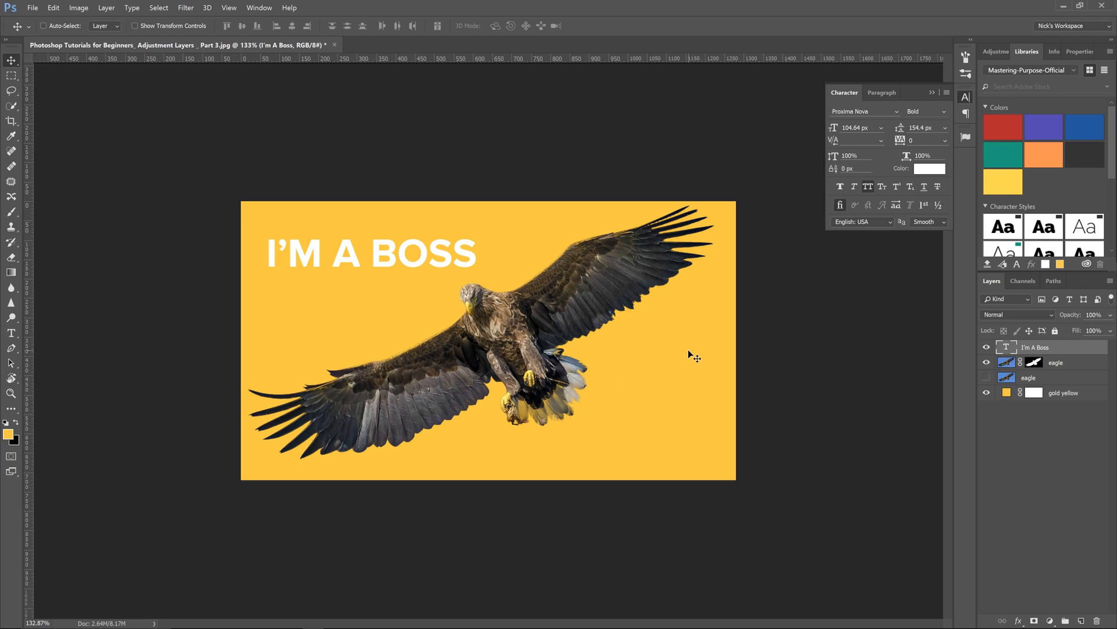